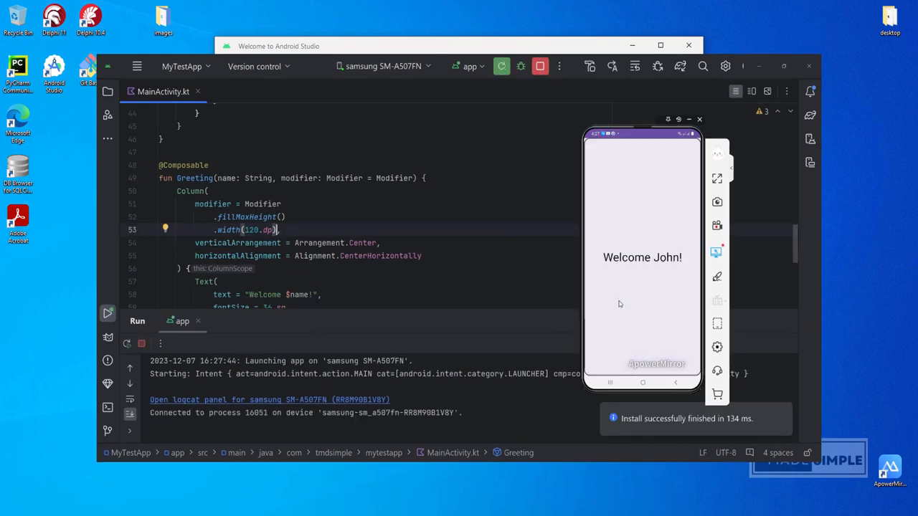
mouse_move(685, 294)
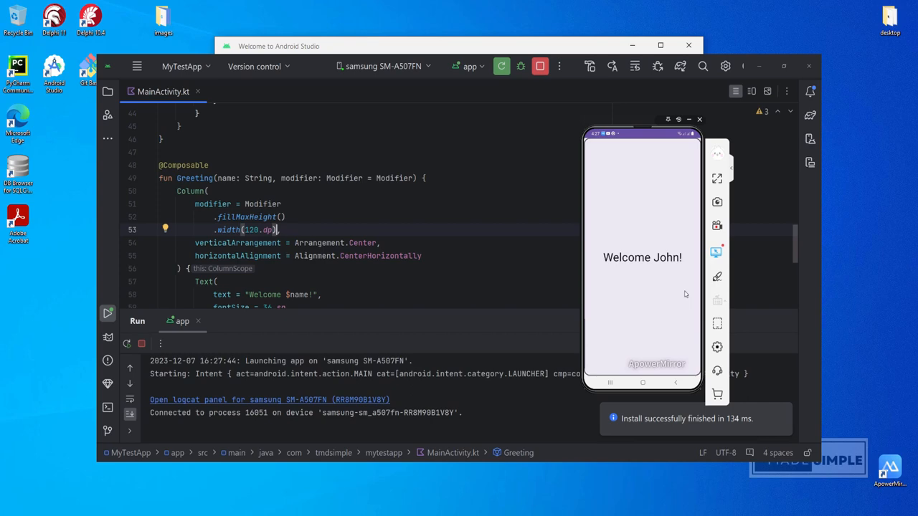
mouse_move(539, 66)
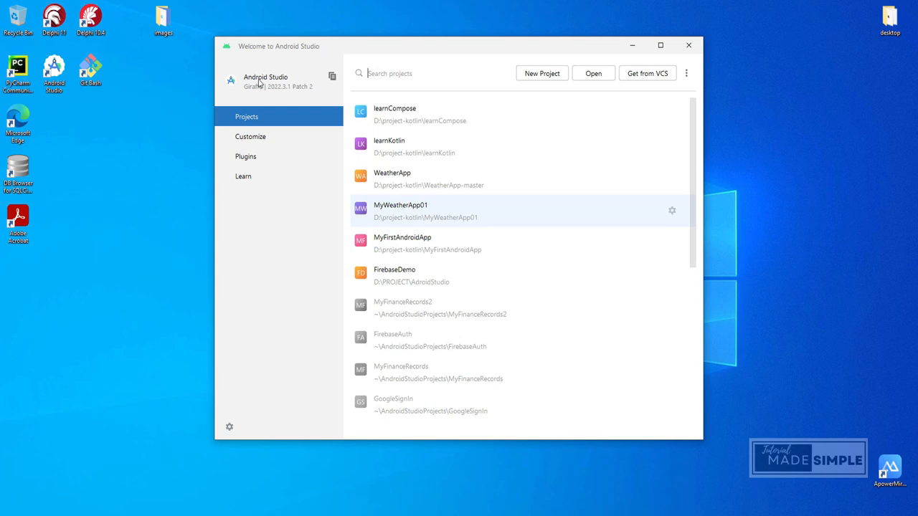
mouse_move(256, 86)
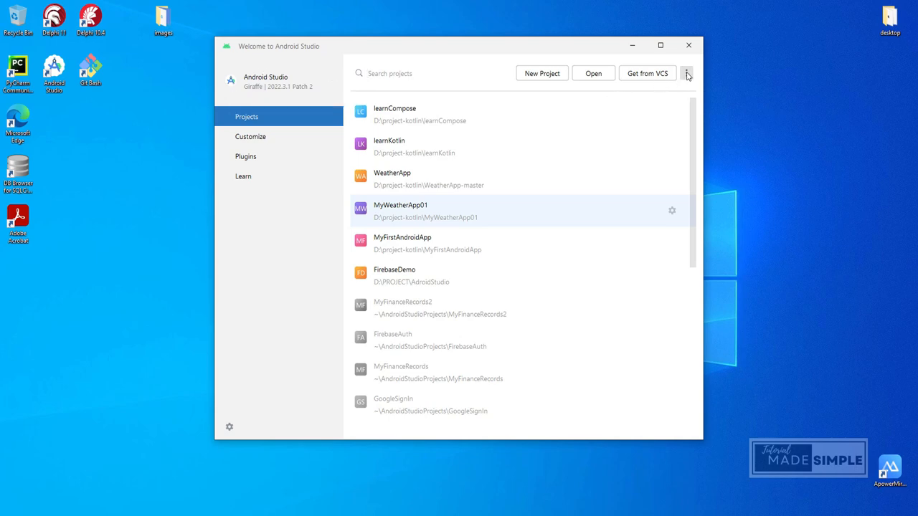
Step: Visit the welcome screen's Customize, Plugins and Learn pages, then close the welcome window
left_click(685, 73)
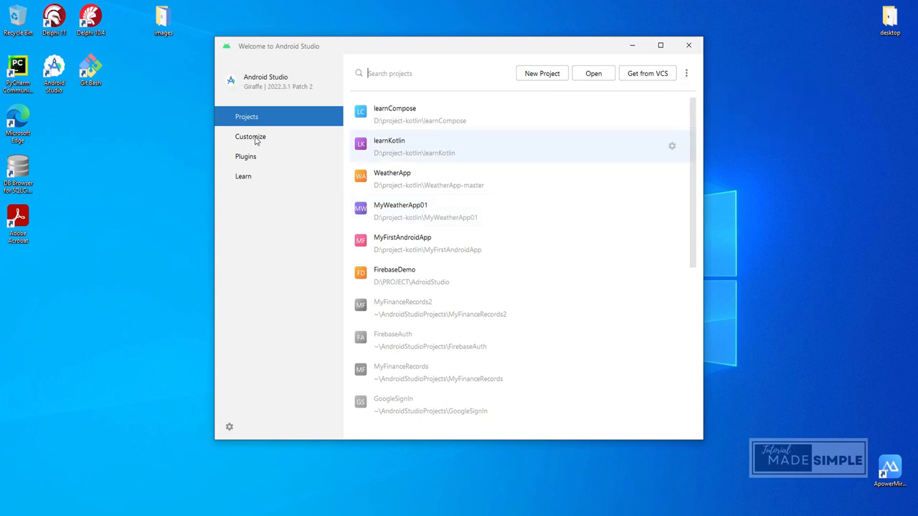
left_click(250, 136)
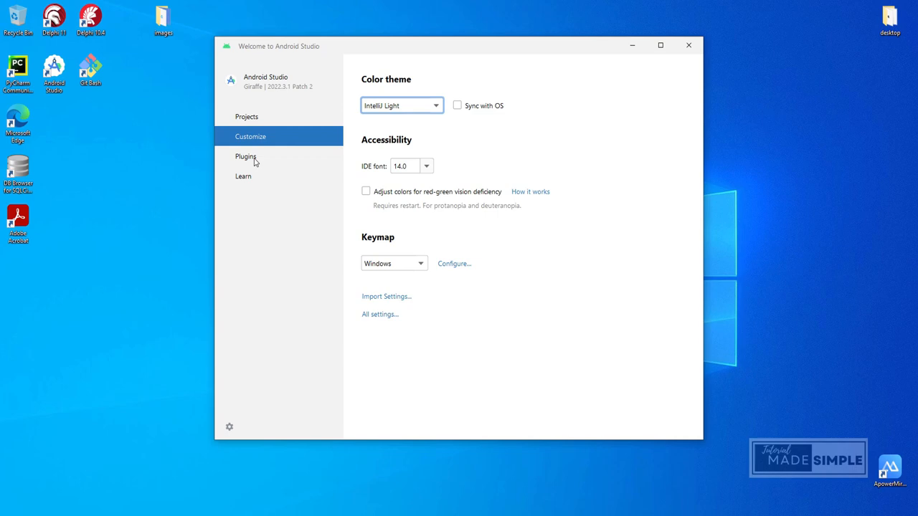
left_click(246, 156)
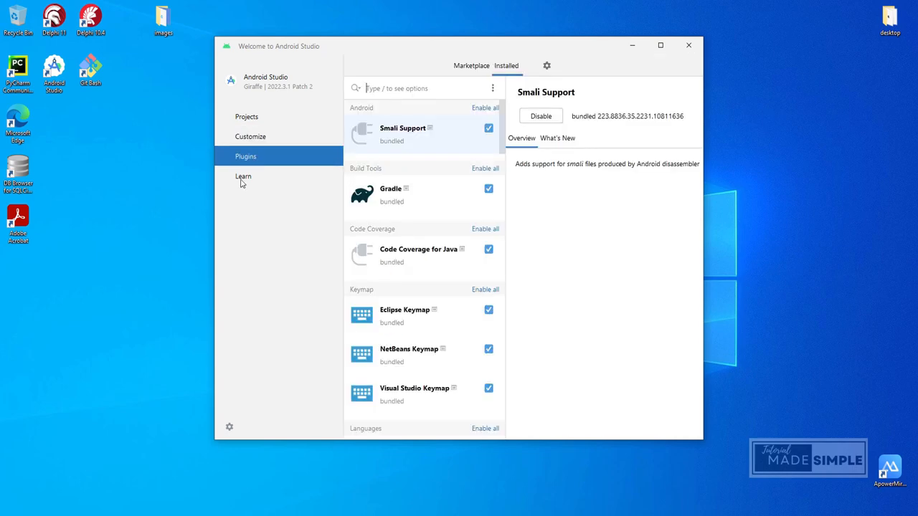
left_click(244, 177)
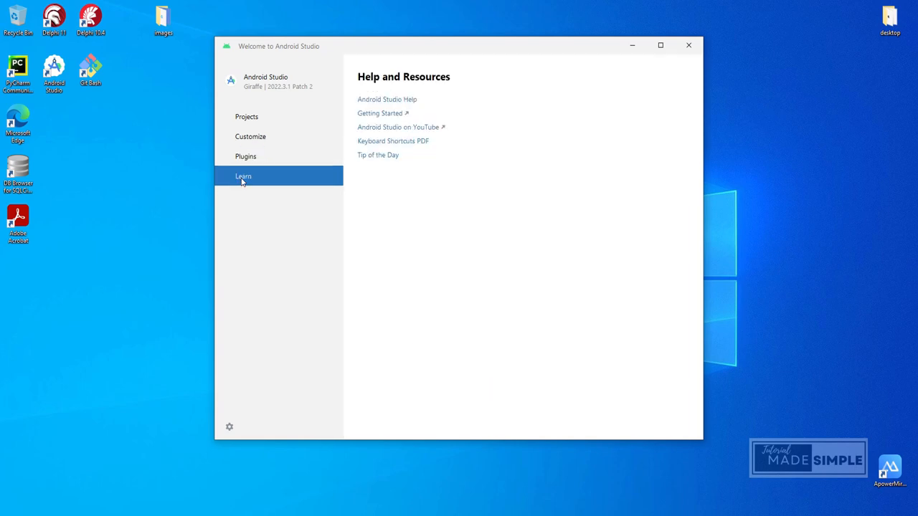
mouse_move(307, 170)
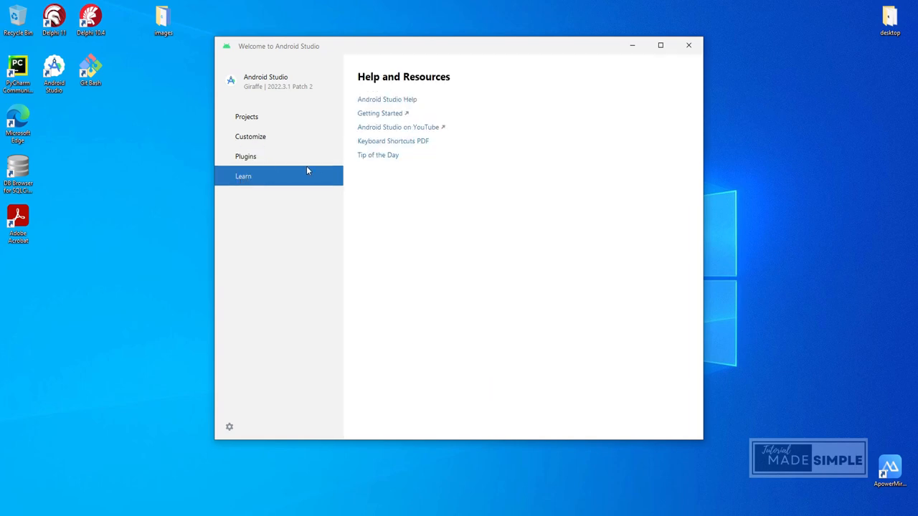
mouse_move(594, 80)
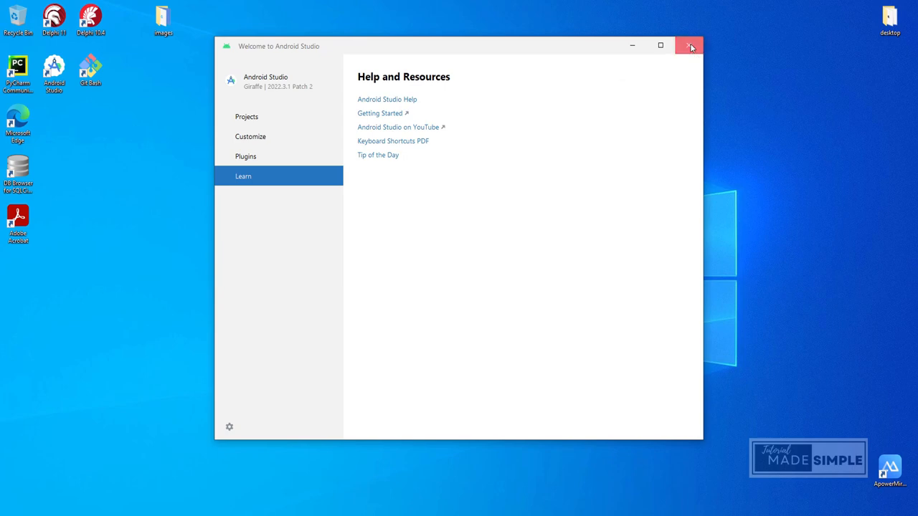
left_click(690, 45)
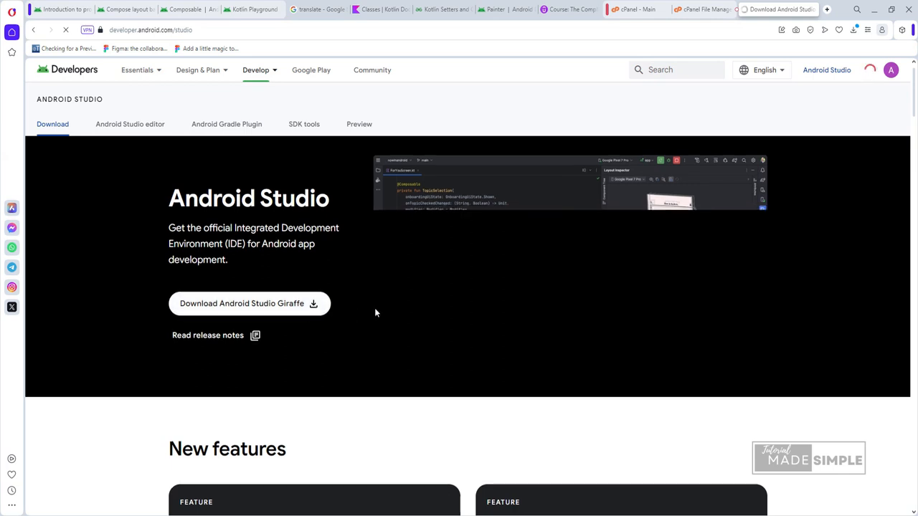
Step: Scroll down developer.android.com/studio to the downloads table and follow the download archives link
scroll("down", 3)
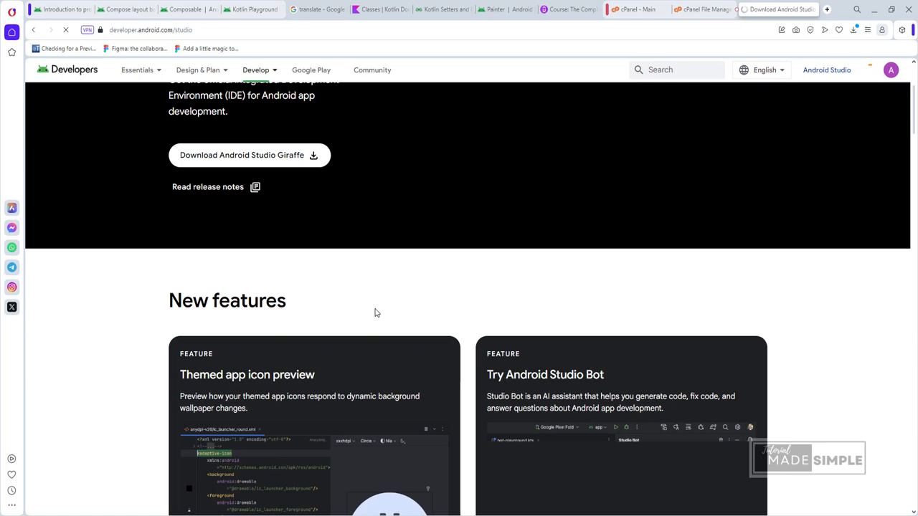
scroll("up", 3)
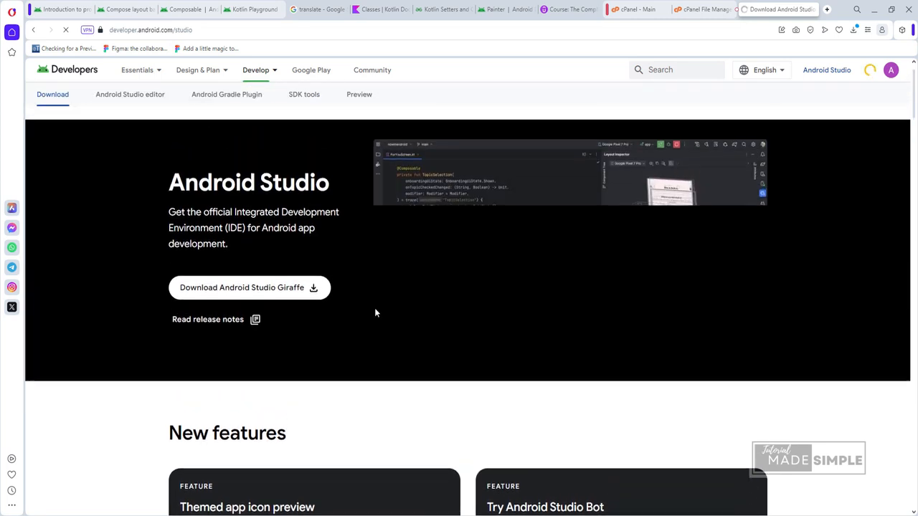
scroll("down", 3)
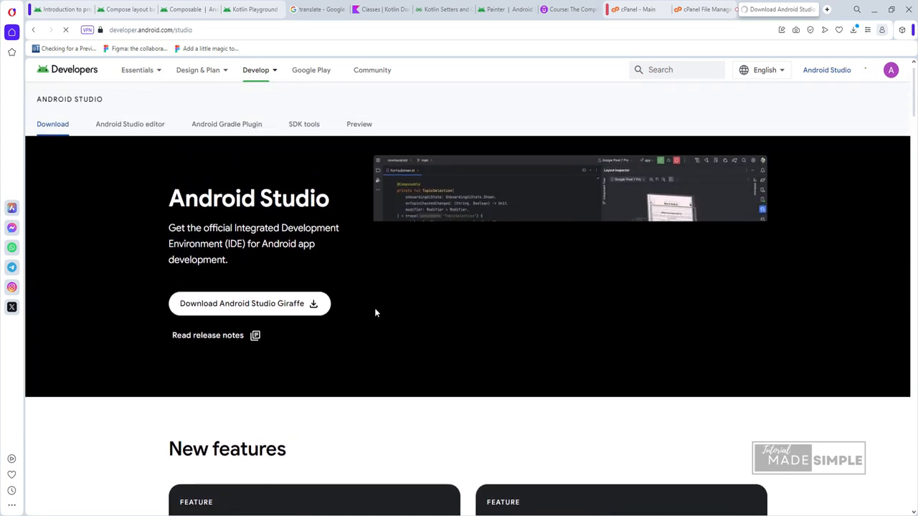
scroll("down", 3)
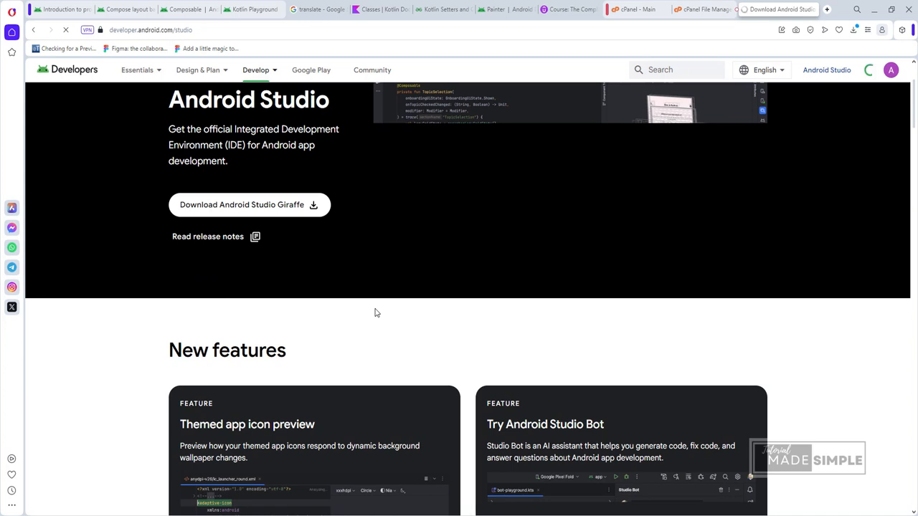
scroll("down", 3)
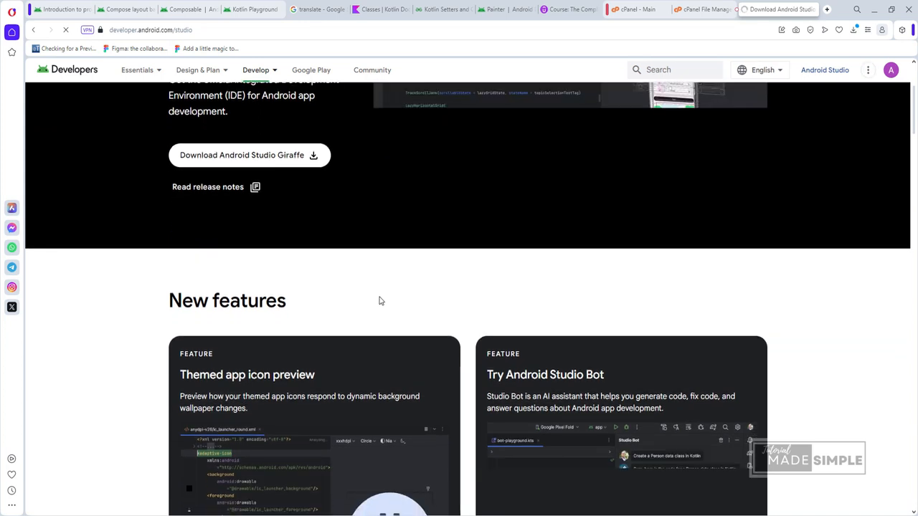
scroll("down", 3)
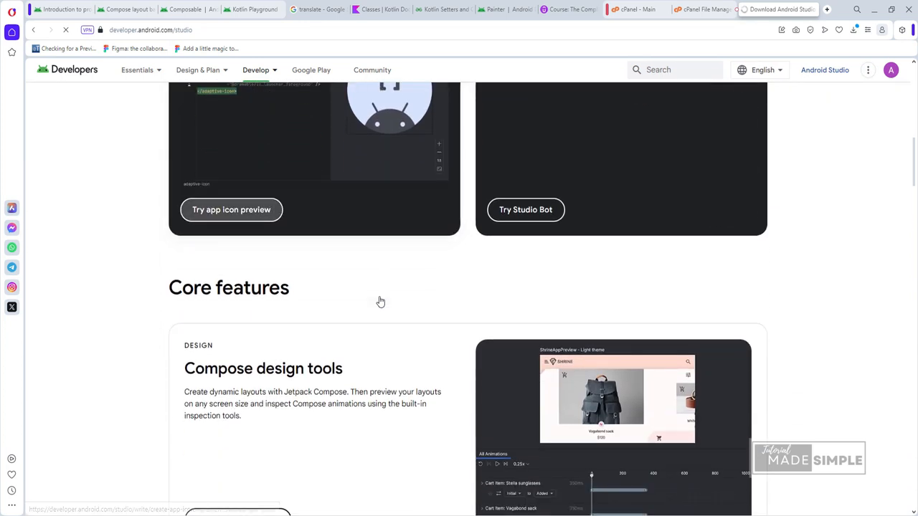
scroll("down", 3)
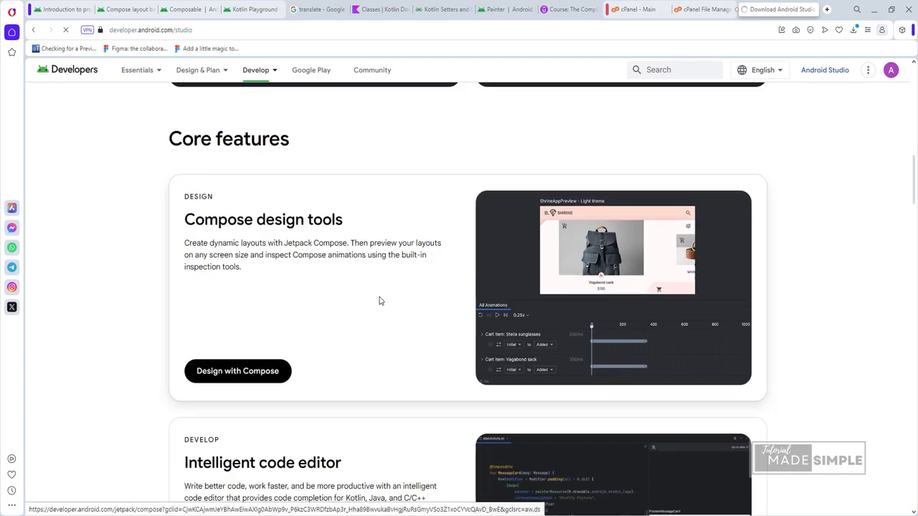
scroll("down", 3)
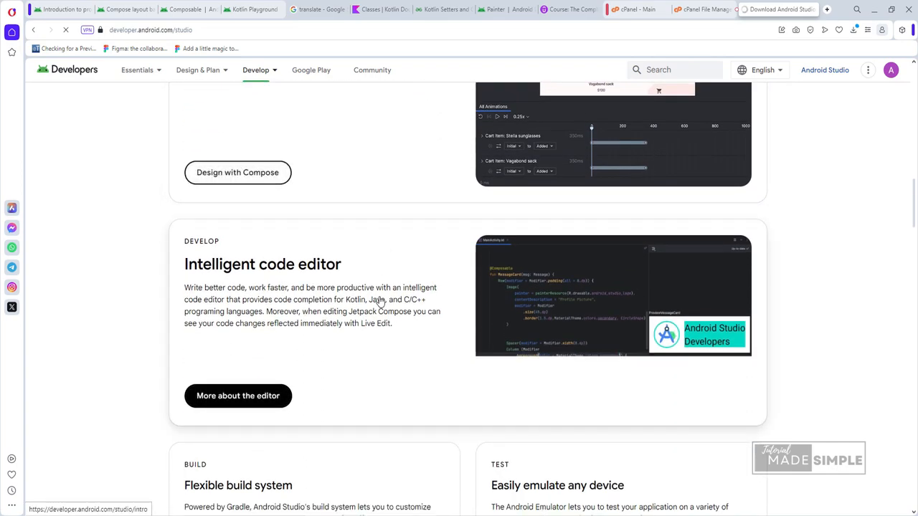
scroll("down", 3)
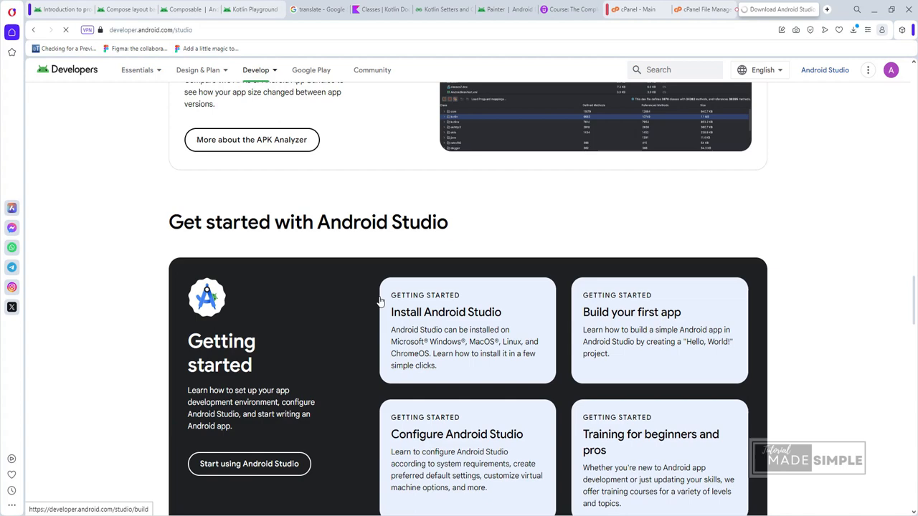
scroll("down", 3)
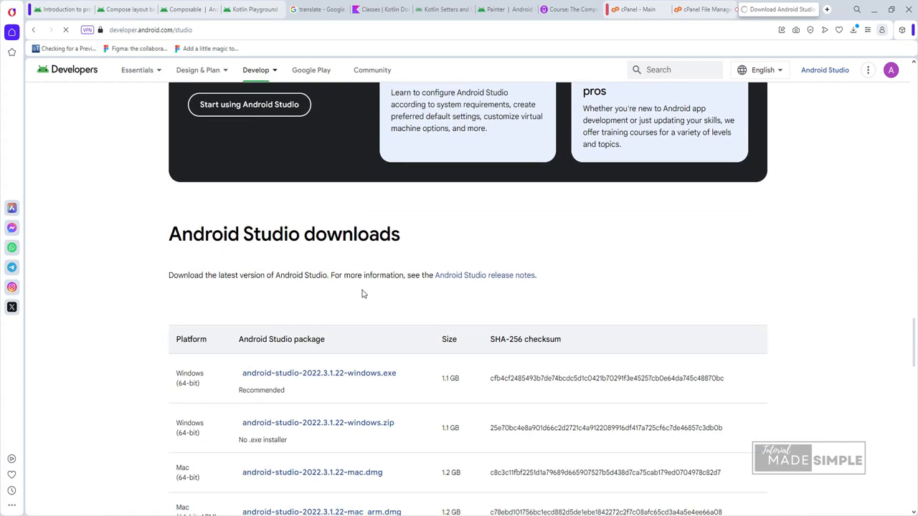
mouse_move(321, 398)
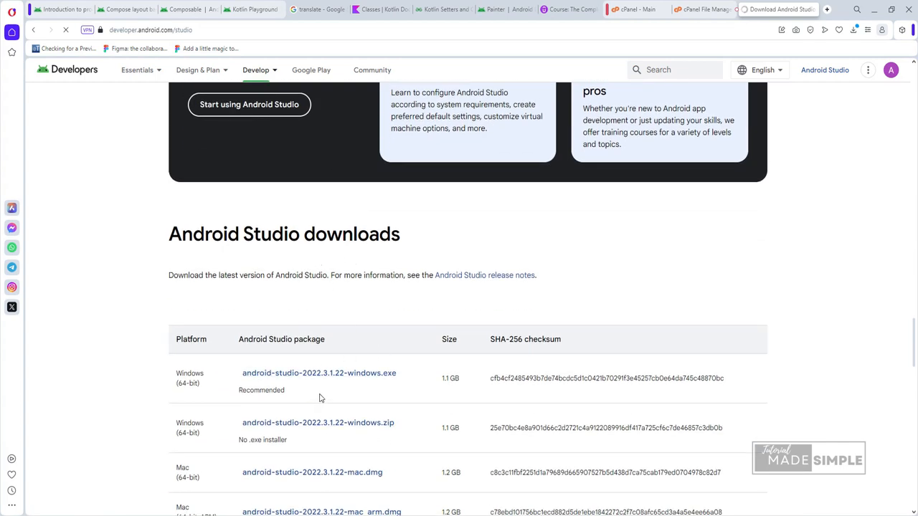
scroll("down", 3)
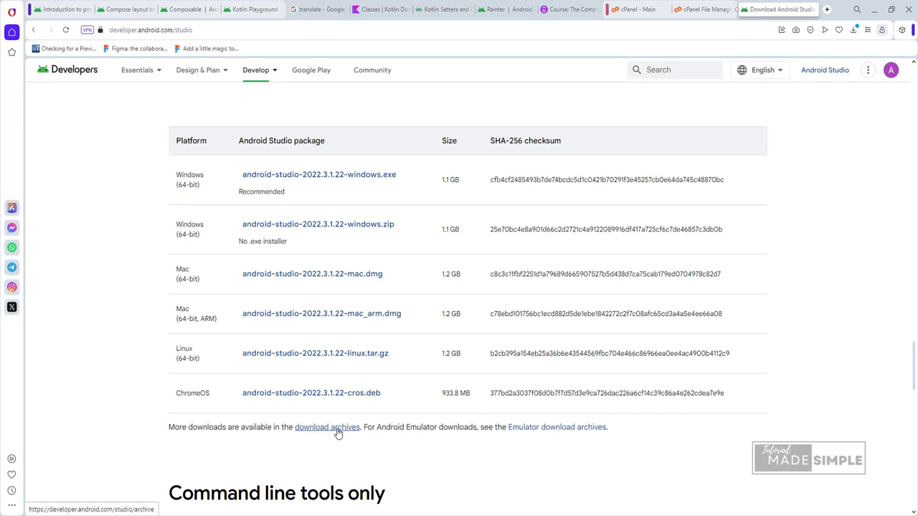
left_click(326, 428)
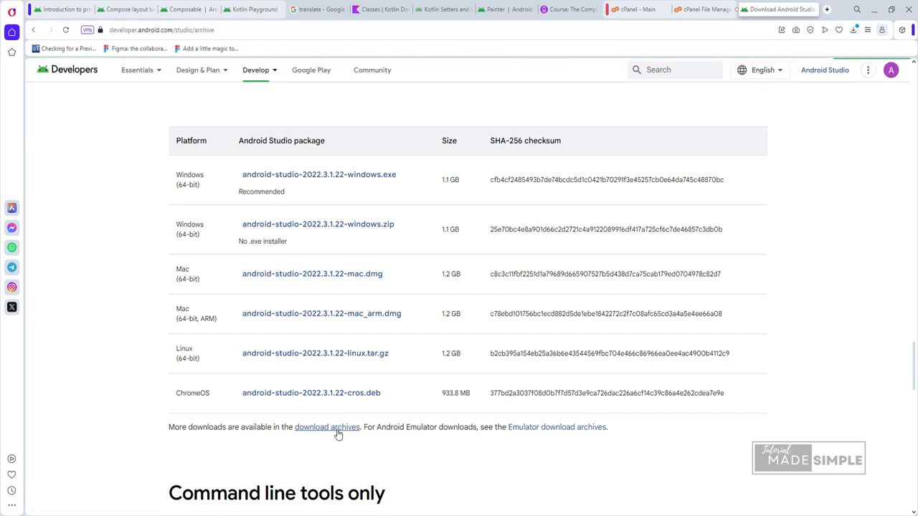
Step: Load the download archives page and scroll through its terms back up to the release list
left_click(326, 427)
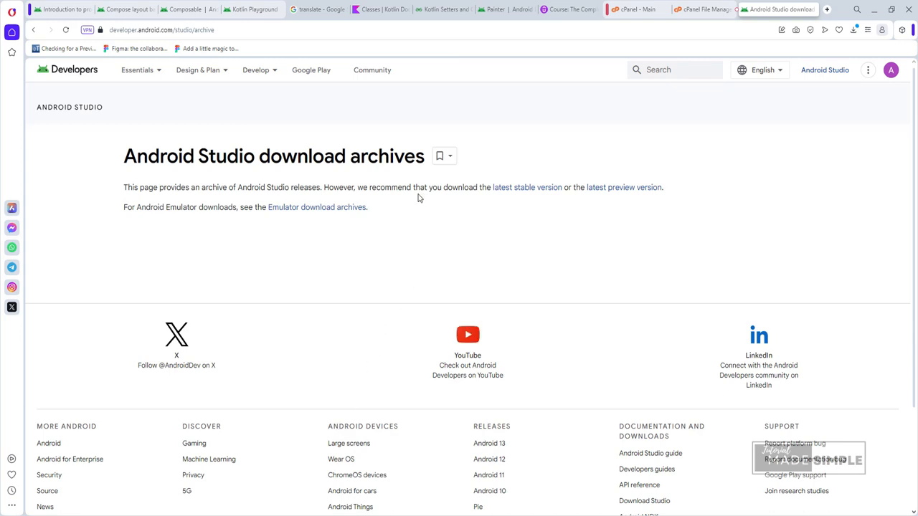
mouse_move(160, 201)
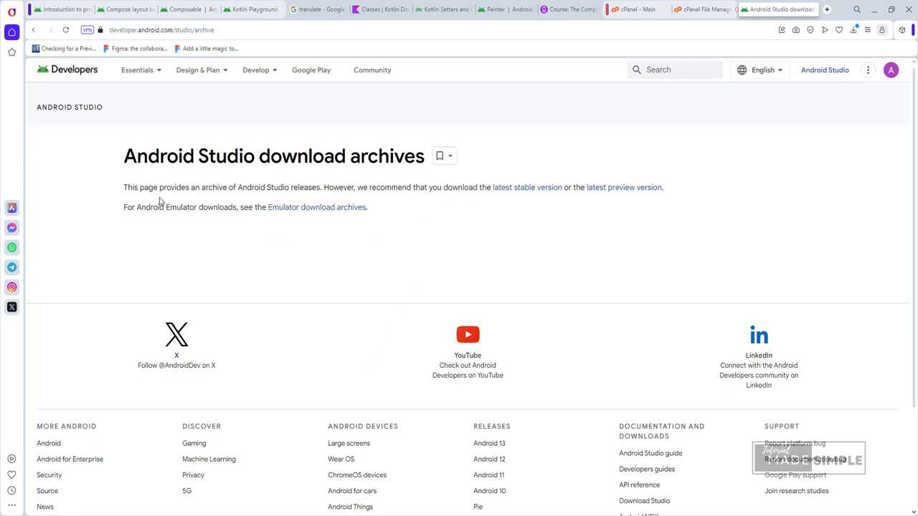
mouse_move(431, 208)
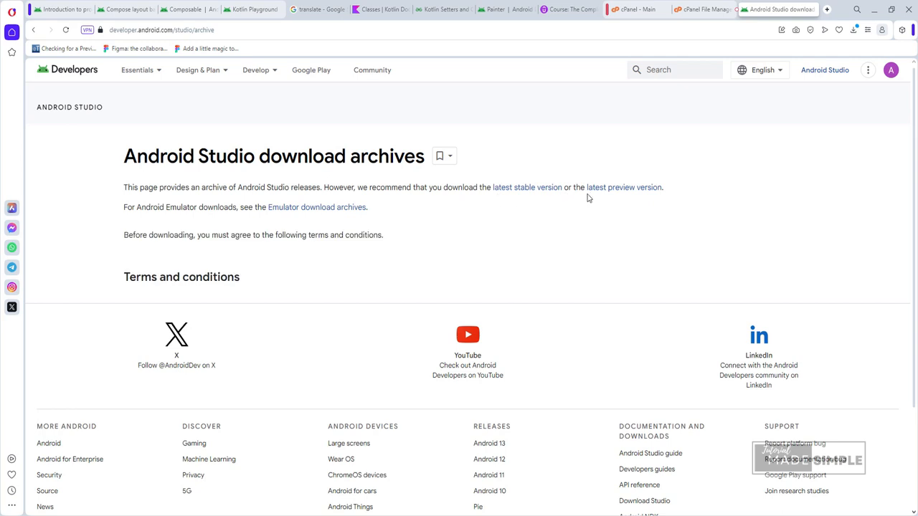
mouse_move(129, 221)
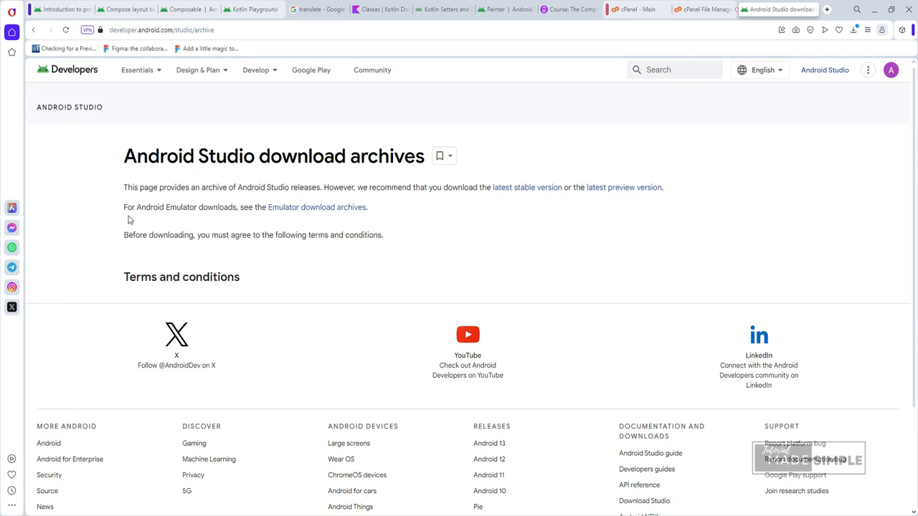
mouse_move(321, 247)
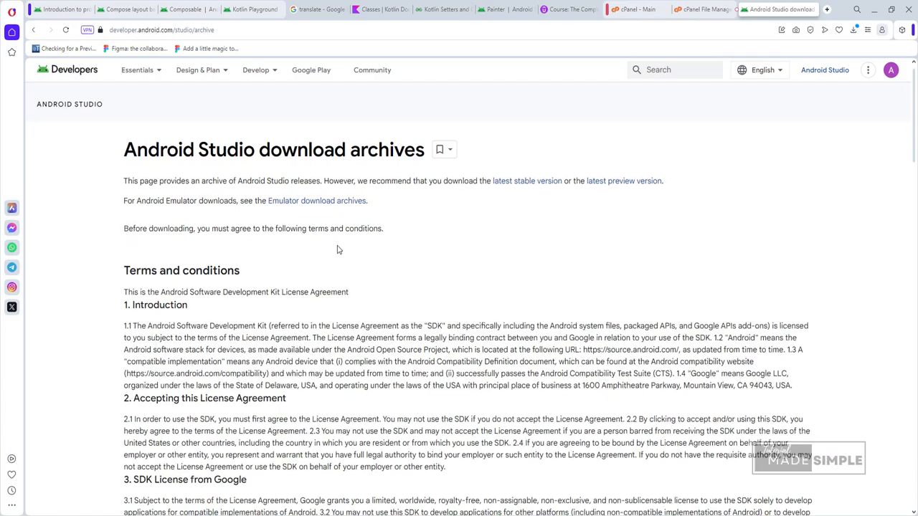
scroll("down", 3)
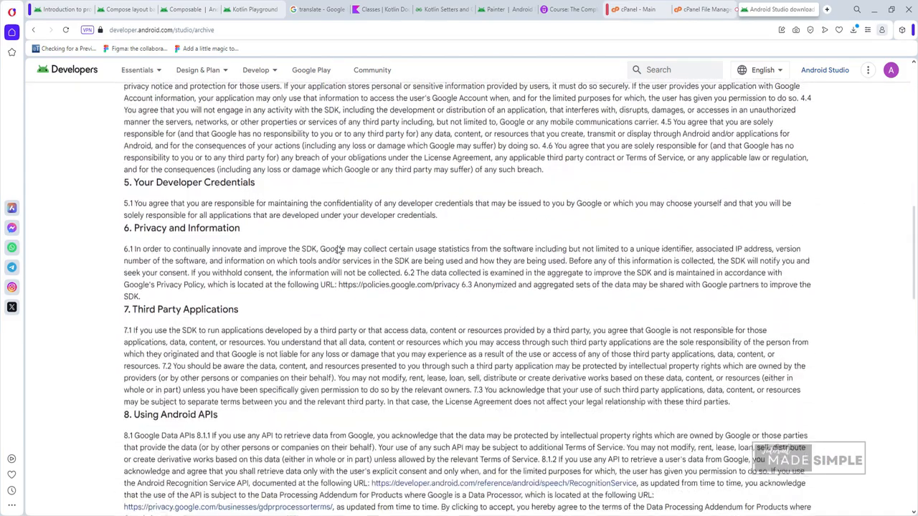
scroll("down", 3)
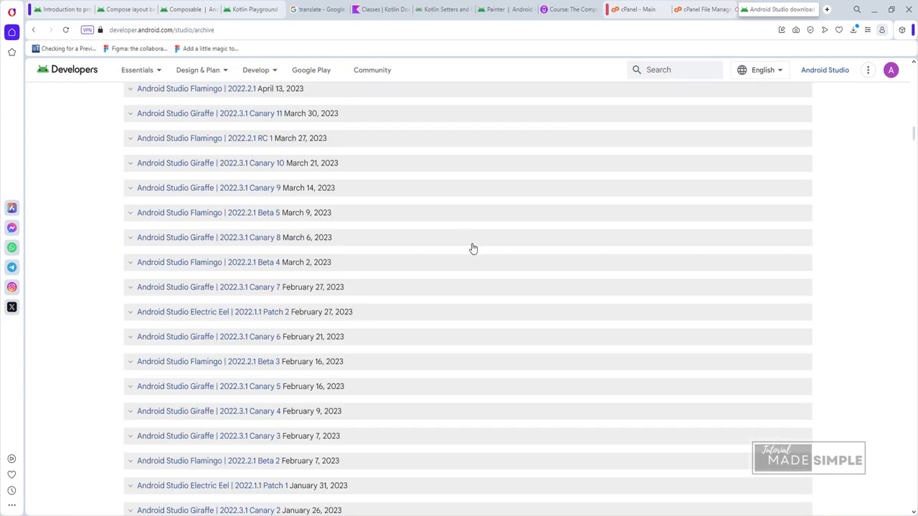
scroll("up", 3)
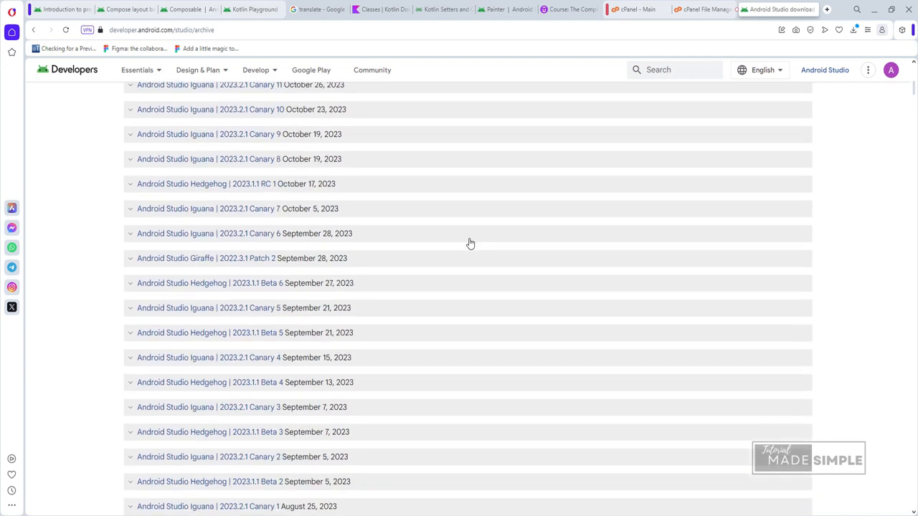
scroll("up", 3)
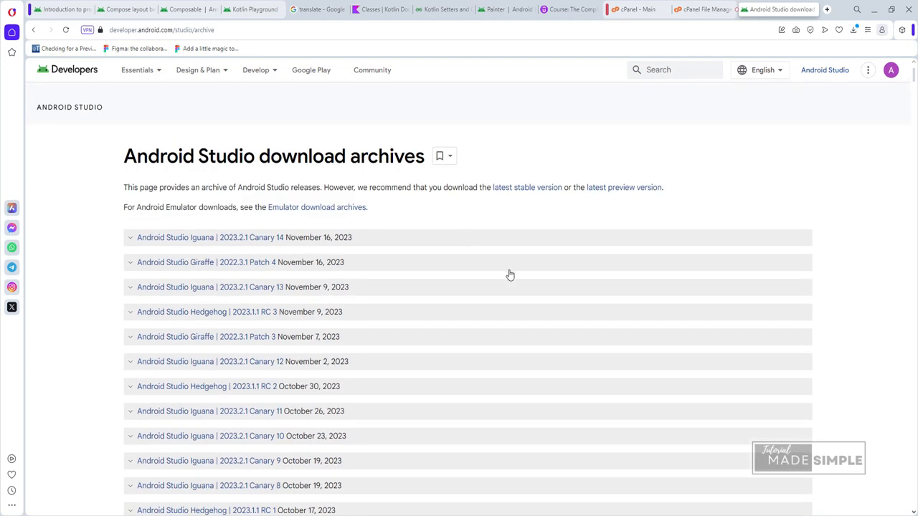
mouse_move(204, 295)
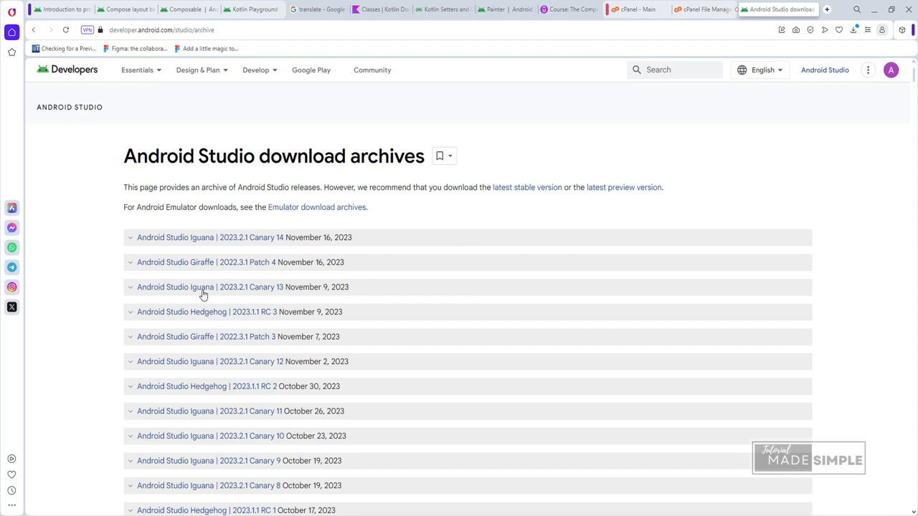
mouse_move(209, 318)
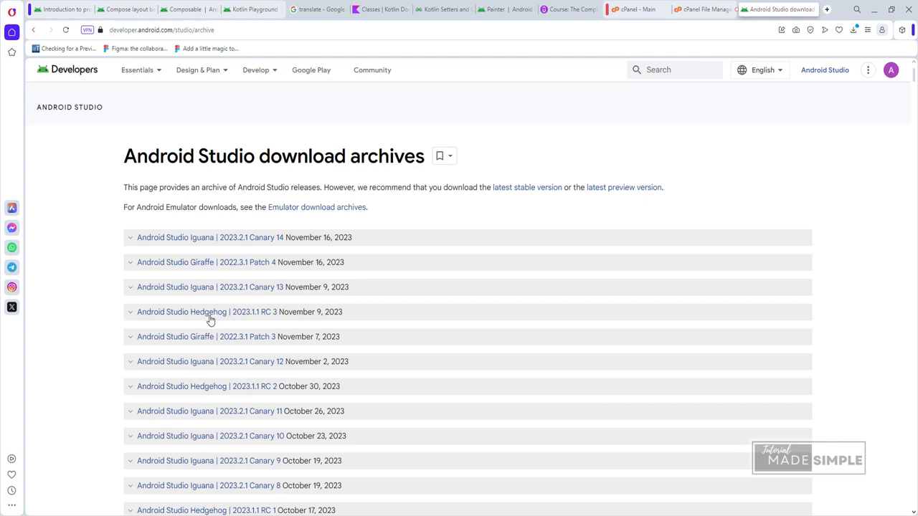
mouse_move(211, 318)
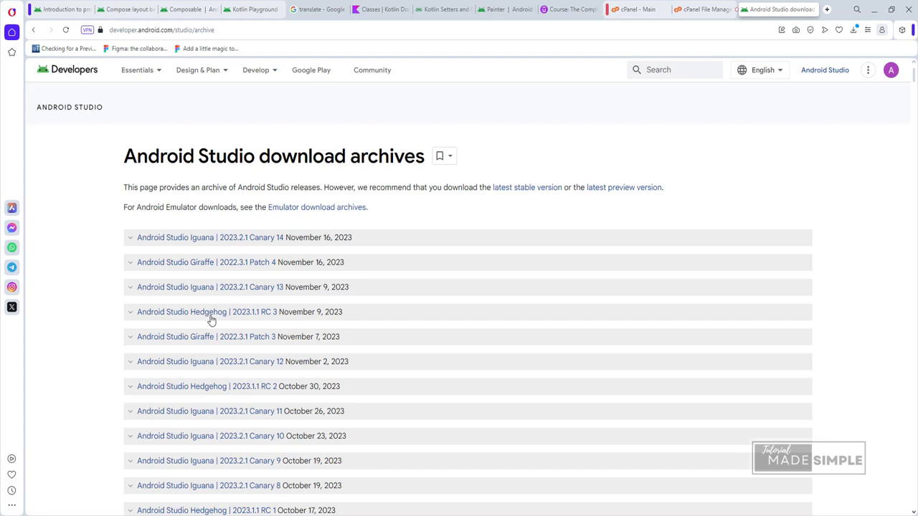
mouse_move(213, 317)
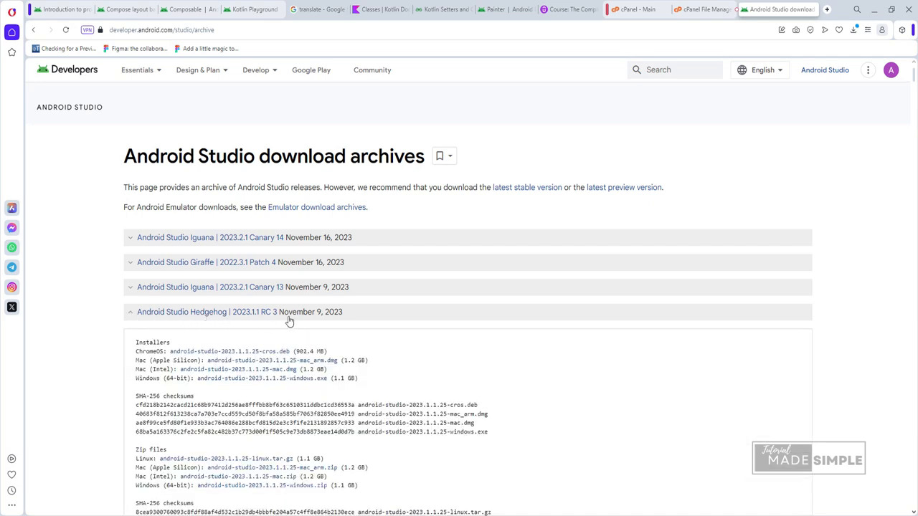
mouse_move(324, 318)
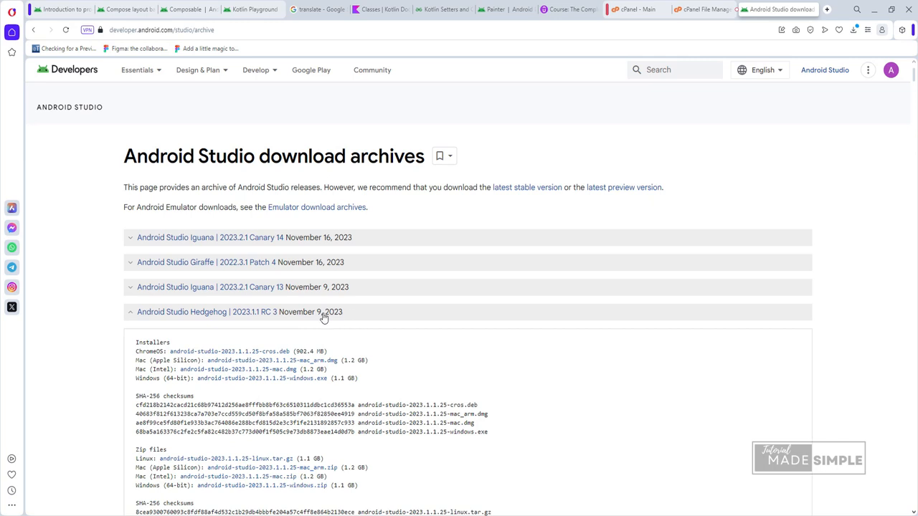
mouse_move(200, 317)
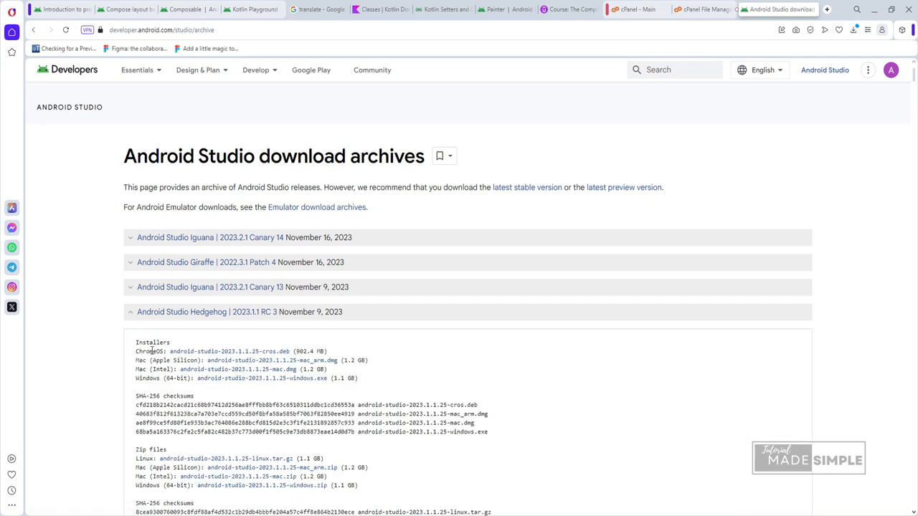
mouse_move(261, 379)
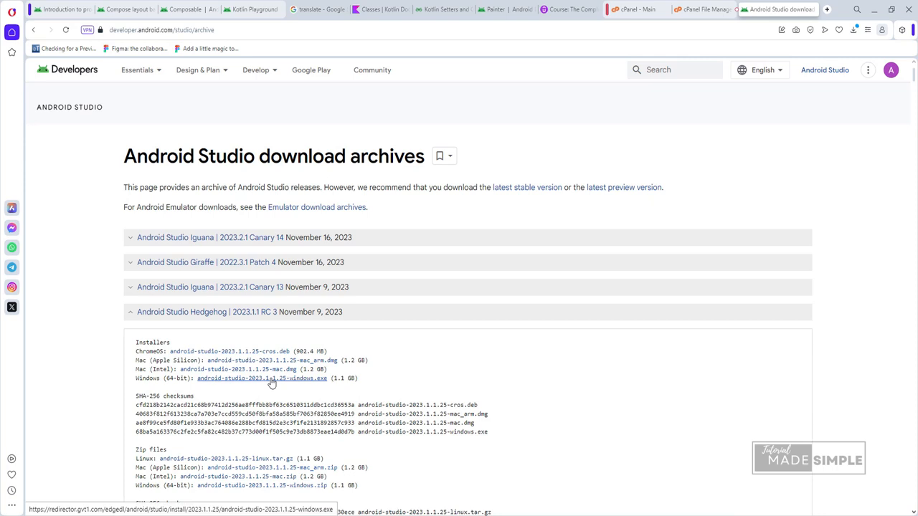
Step: Download the Windows (64-bit) .exe installer for Android Studio Hedgehog 2023.1.1 RC 3
left_click(261, 378)
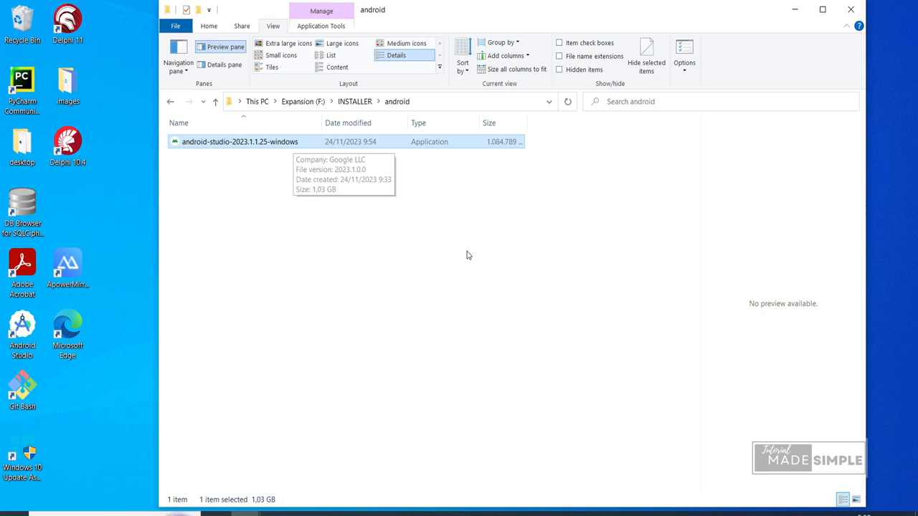
Step: Run android-studio-2023.1.1.25-windows from the F:\INSTALLER\android folder
double_click(239, 142)
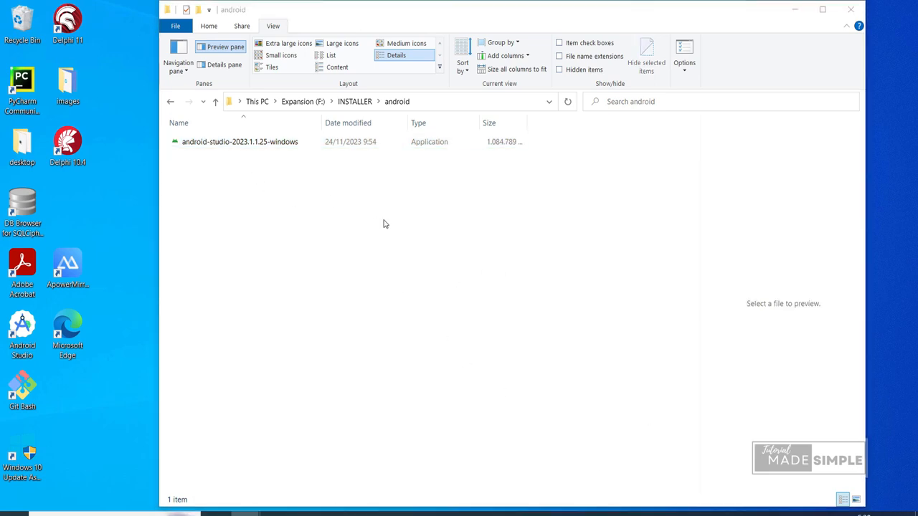
mouse_move(293, 240)
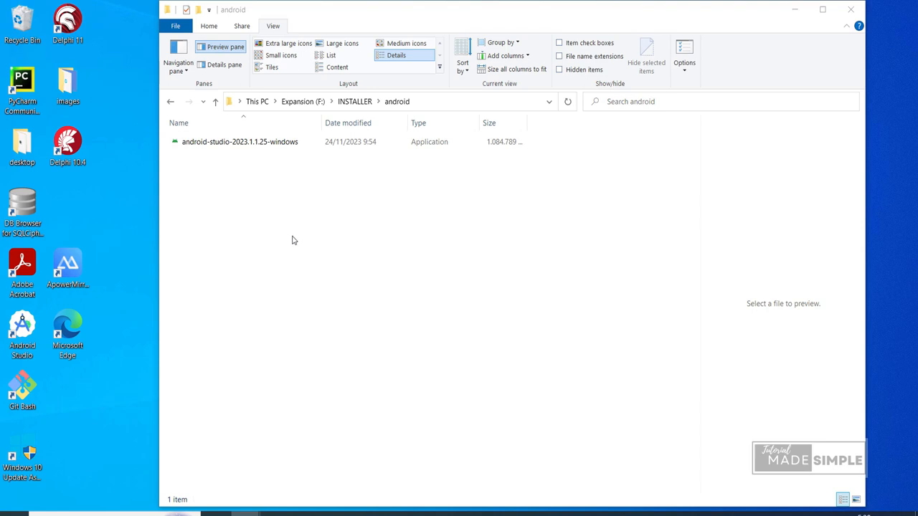
mouse_move(289, 241)
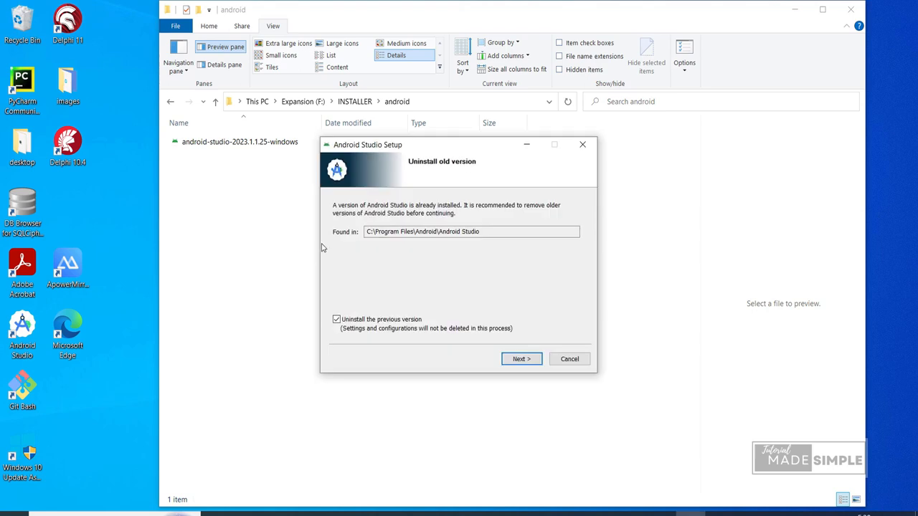
mouse_move(484, 322)
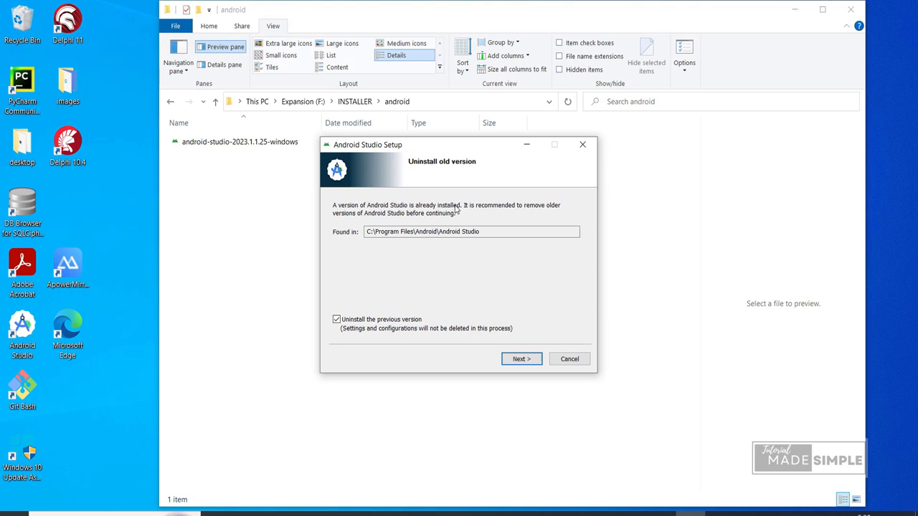
mouse_move(473, 201)
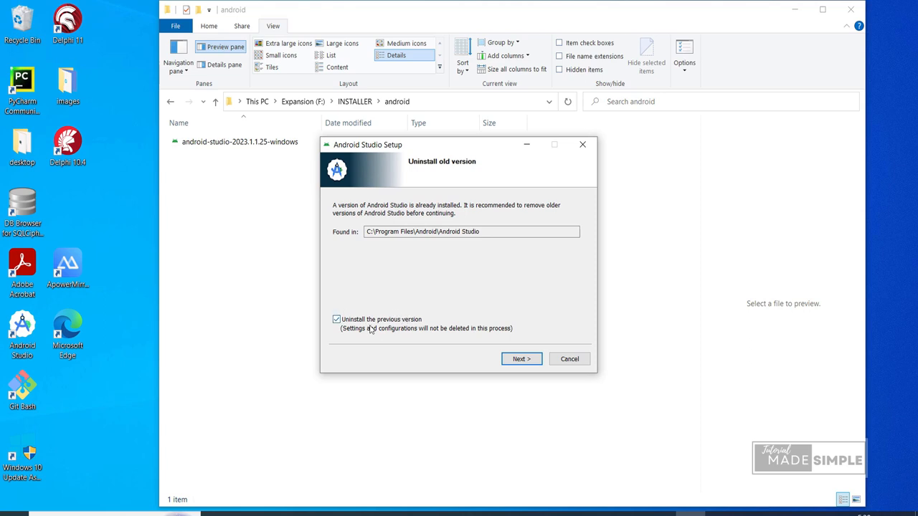
mouse_move(430, 339)
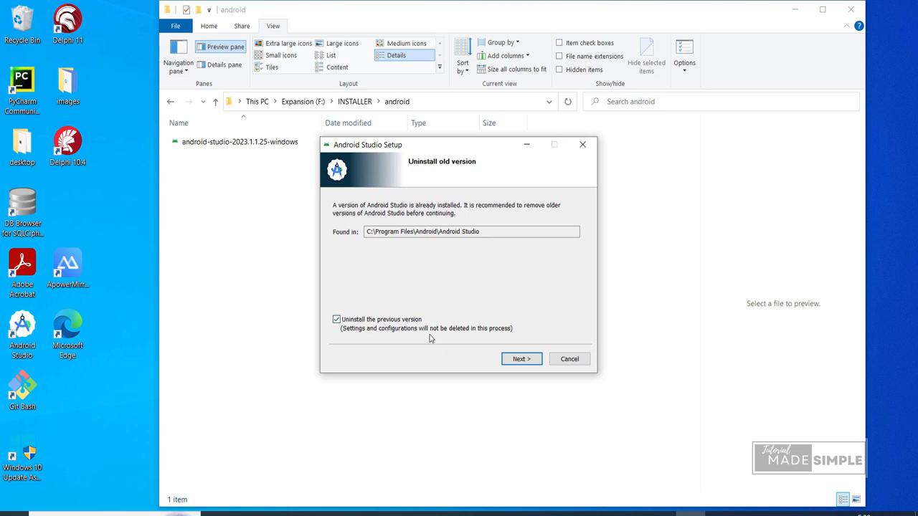
mouse_move(473, 338)
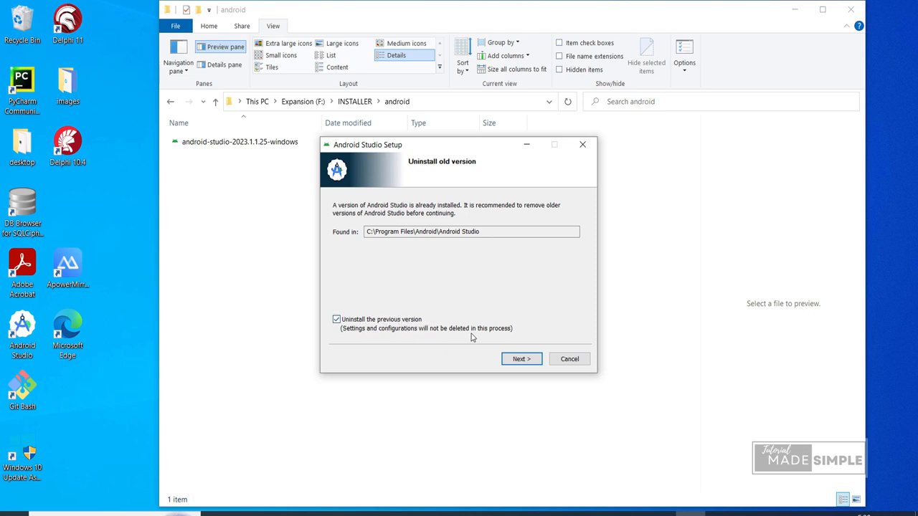
Step: Step through the setup wizard uninstalling the previous version, with default components and shortcut folder, and finish the install
left_click(522, 359)
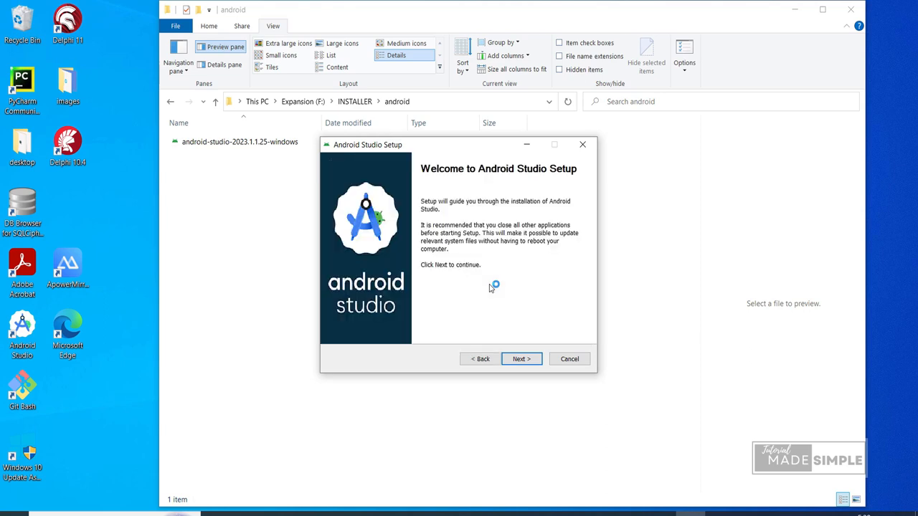
left_click(522, 359)
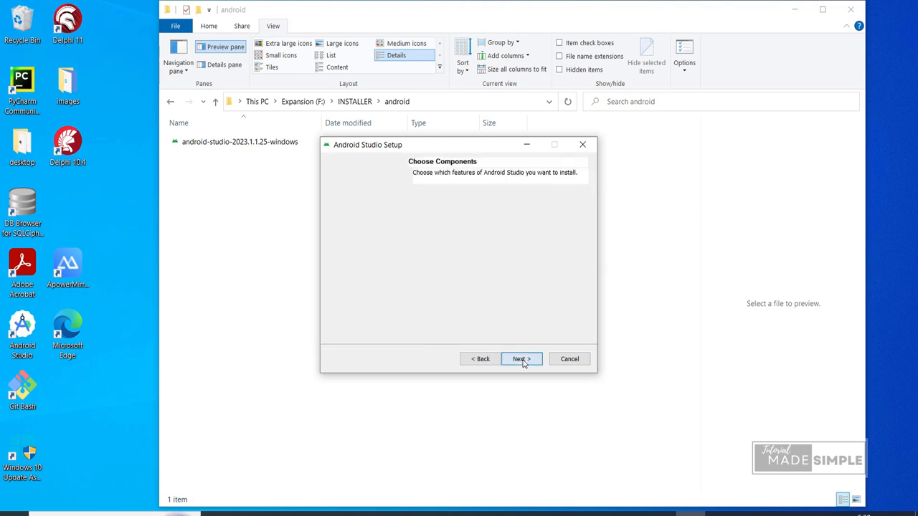
left_click(522, 358)
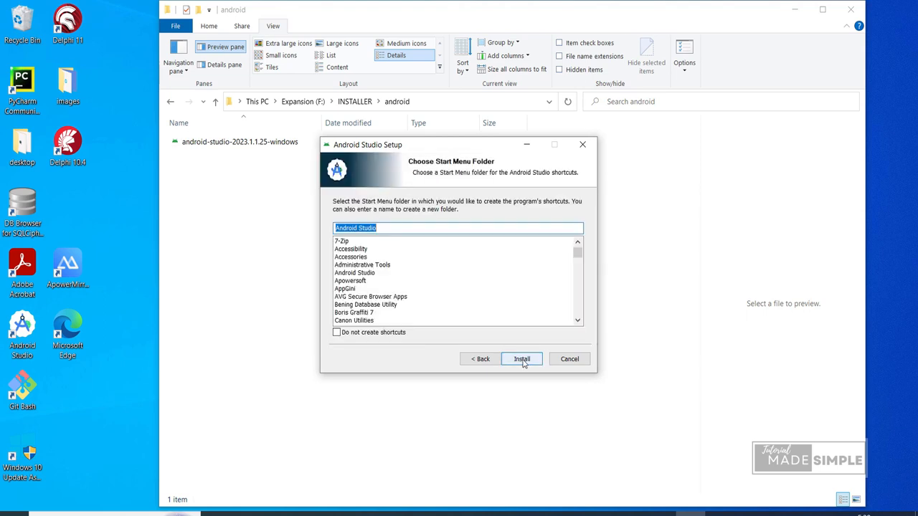
left_click(522, 359)
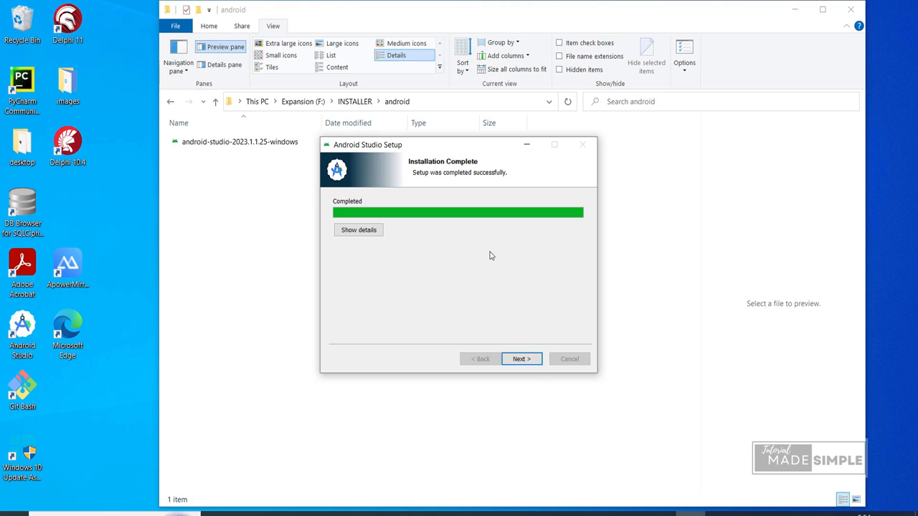
left_click(522, 359)
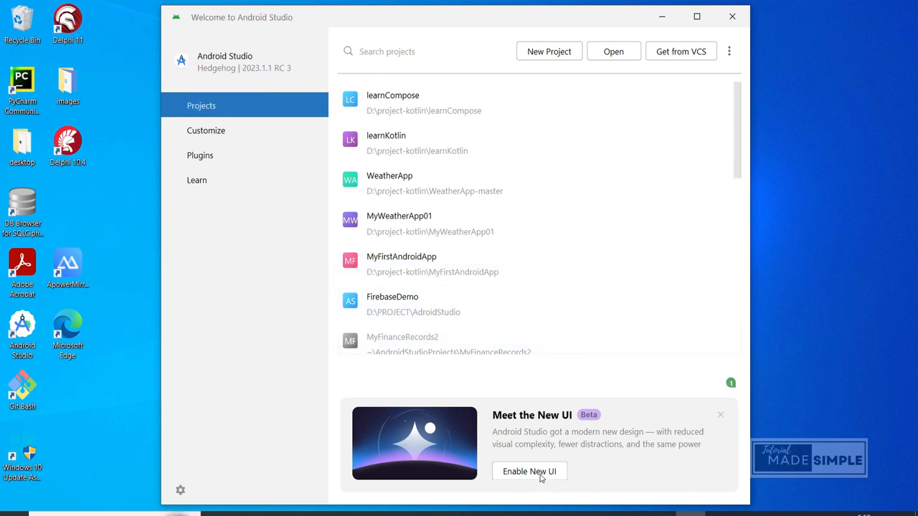
Step: Enable the New UI from the welcome screen, confirm, and relaunch Android Studio
left_click(387, 52)
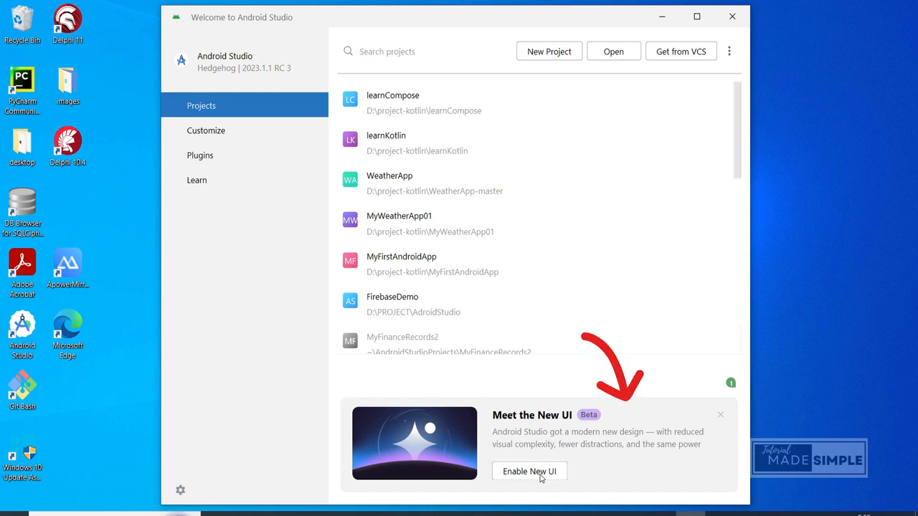
left_click(529, 470)
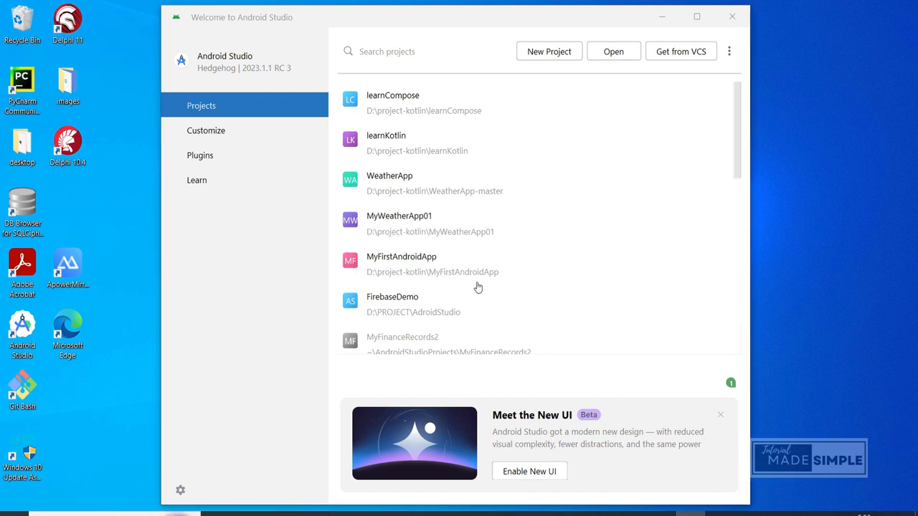
mouse_move(571, 269)
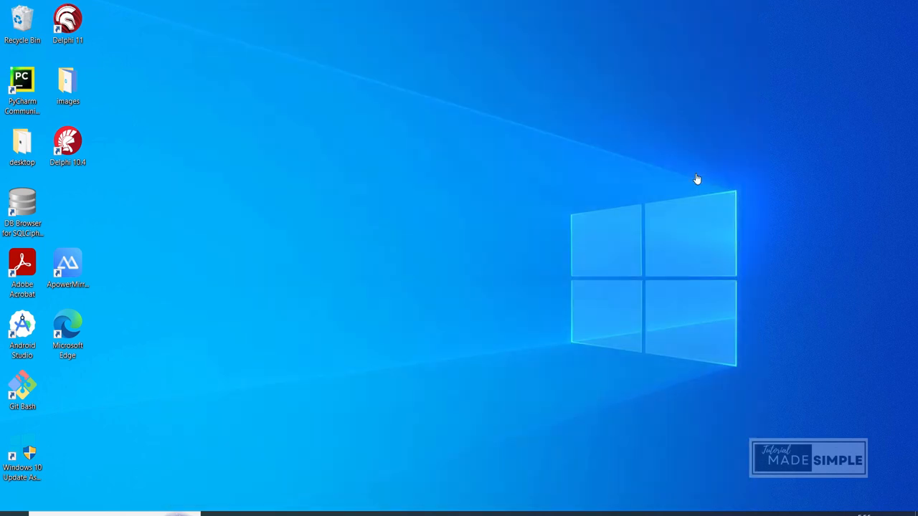
double_click(23, 327)
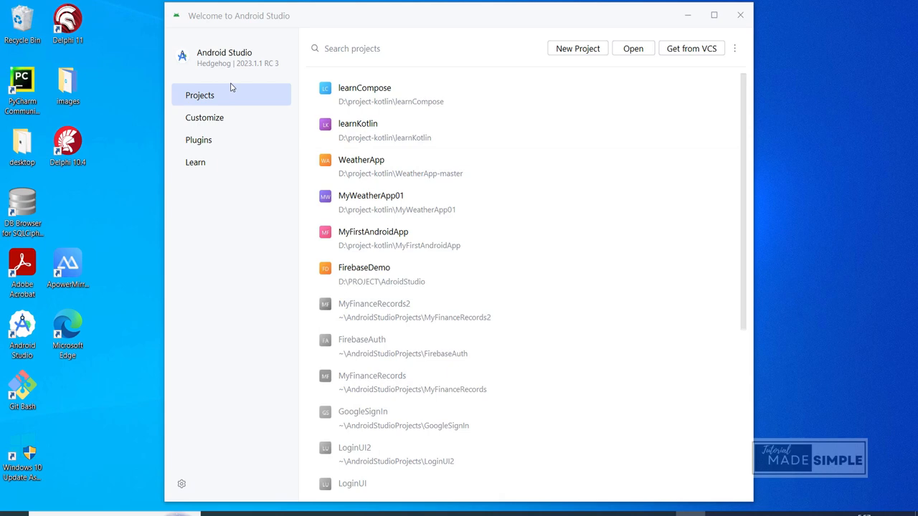
mouse_move(253, 124)
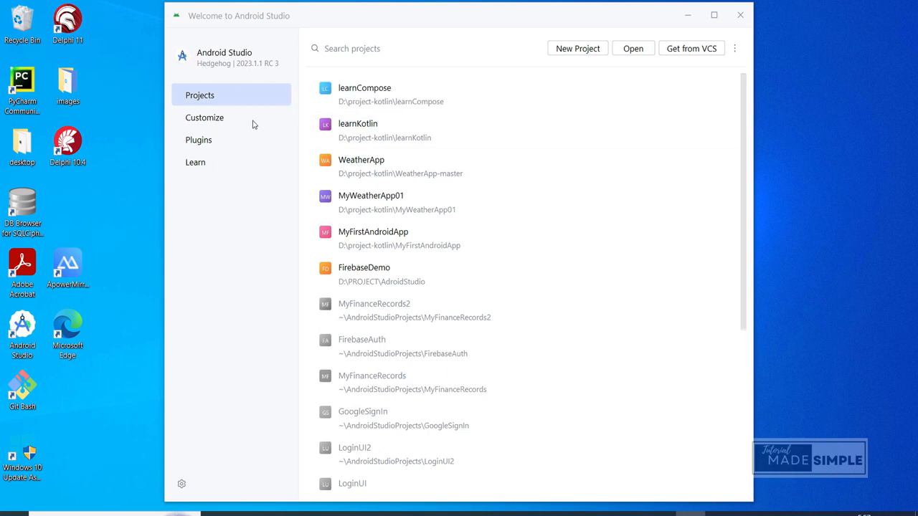
Step: Create a new Phone and Tablet Empty Activity project named MyTestApp and finish the wizard
left_click(577, 49)
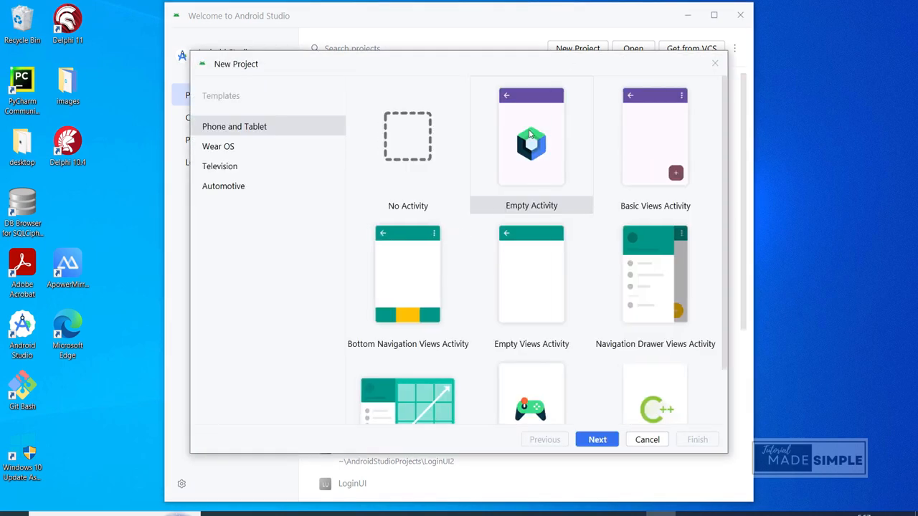
left_click(219, 167)
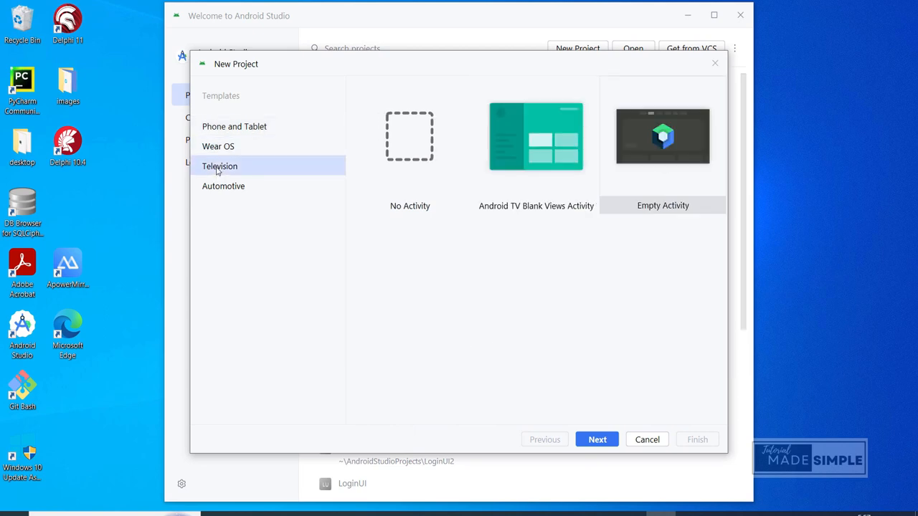
left_click(235, 126)
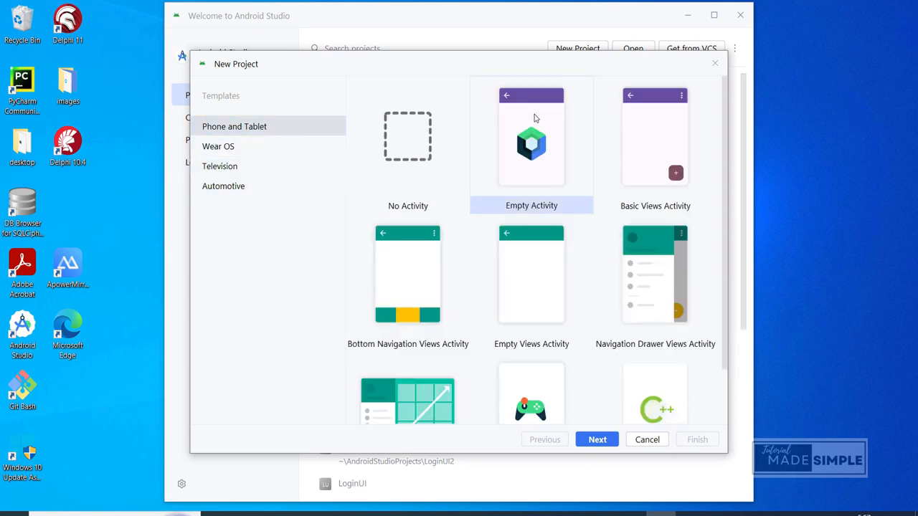
left_click(596, 439)
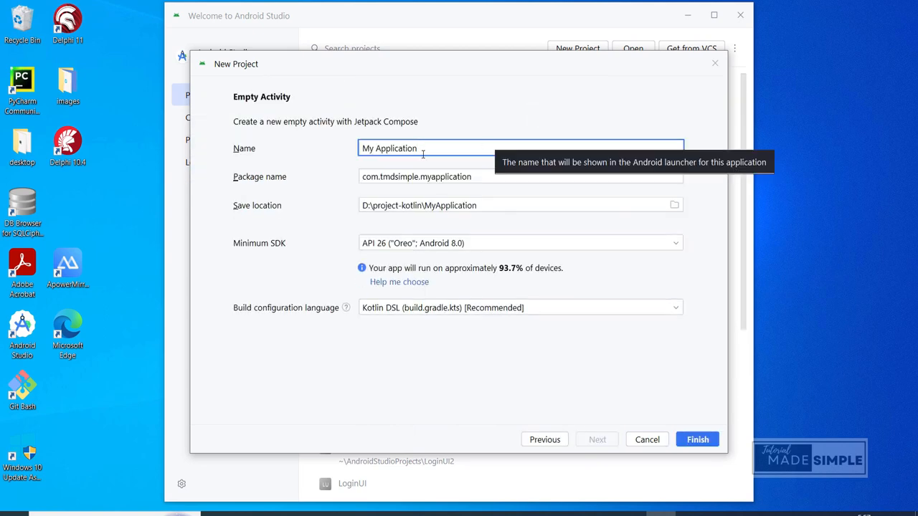
mouse_move(413, 324)
type("MyTest")
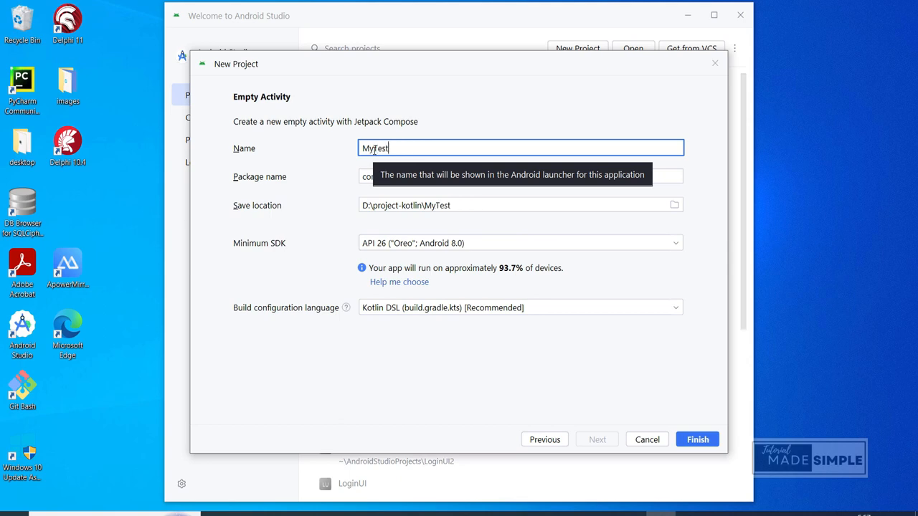
type("App")
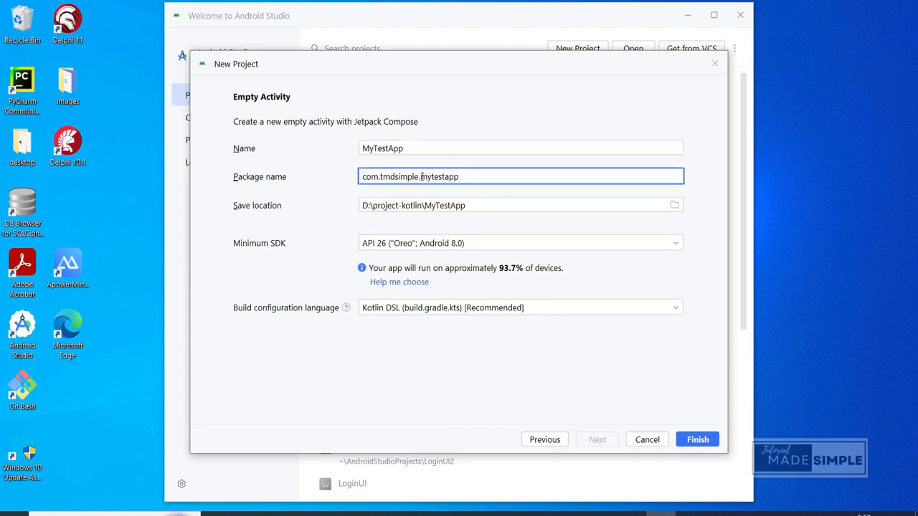
mouse_move(697, 439)
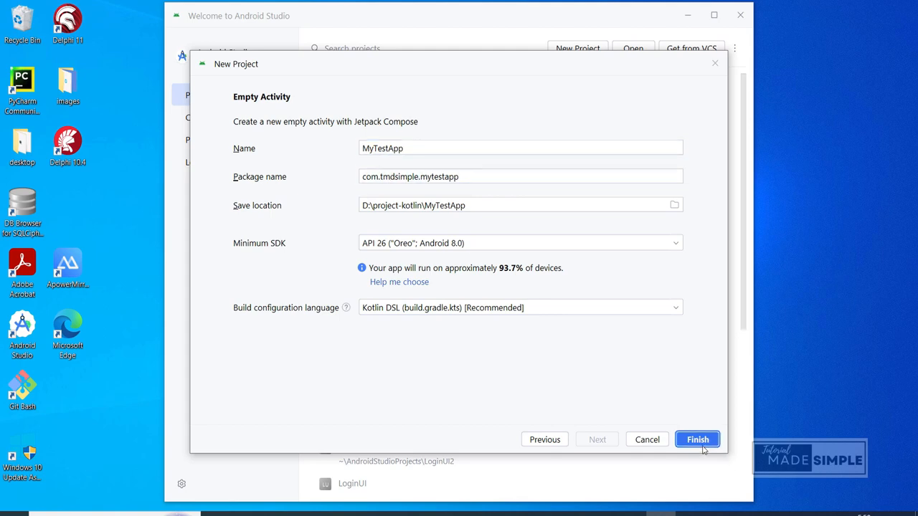
left_click(697, 439)
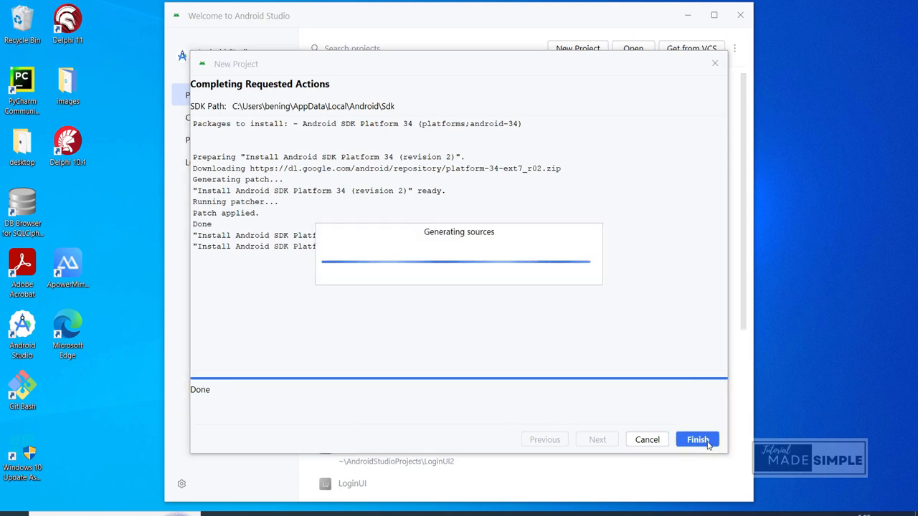
Step: Finish the SDK setup to open MyTestApp and scroll through the What's New panel while Gradle syncs
left_click(697, 438)
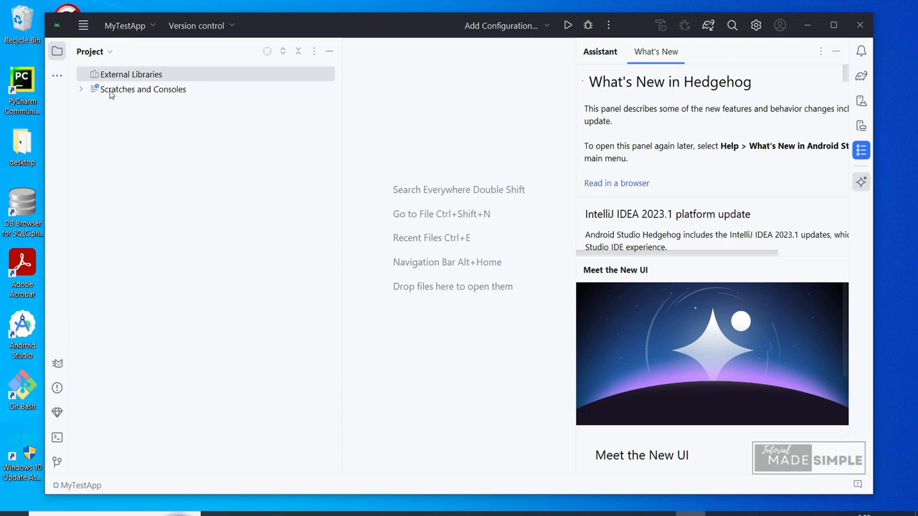
mouse_move(479, 97)
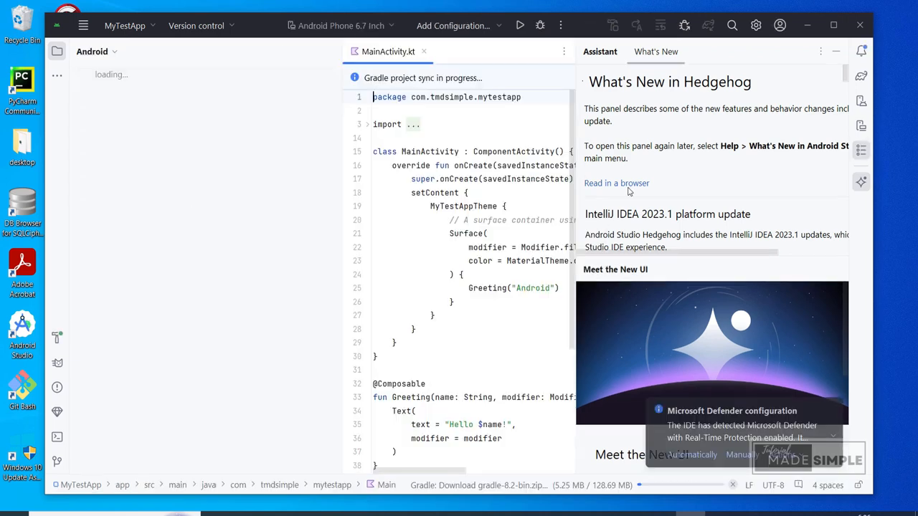
scroll("down", 3)
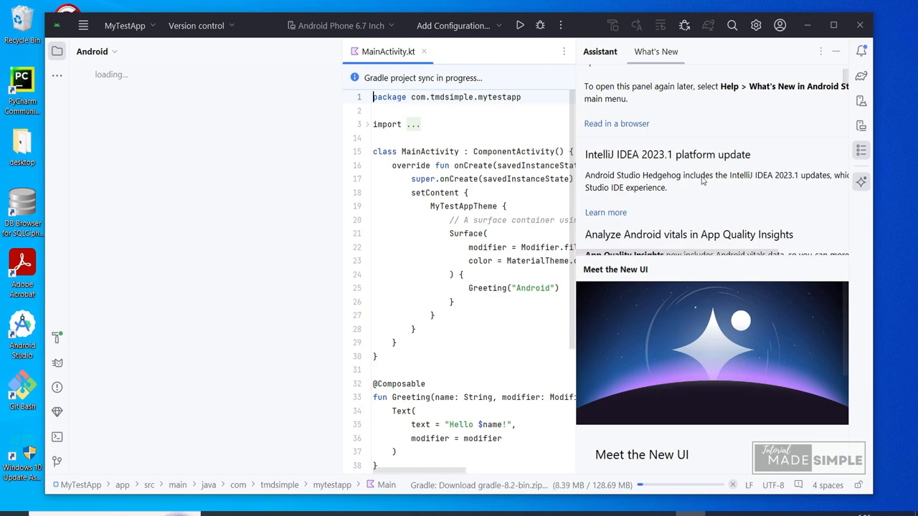
scroll("down", 3)
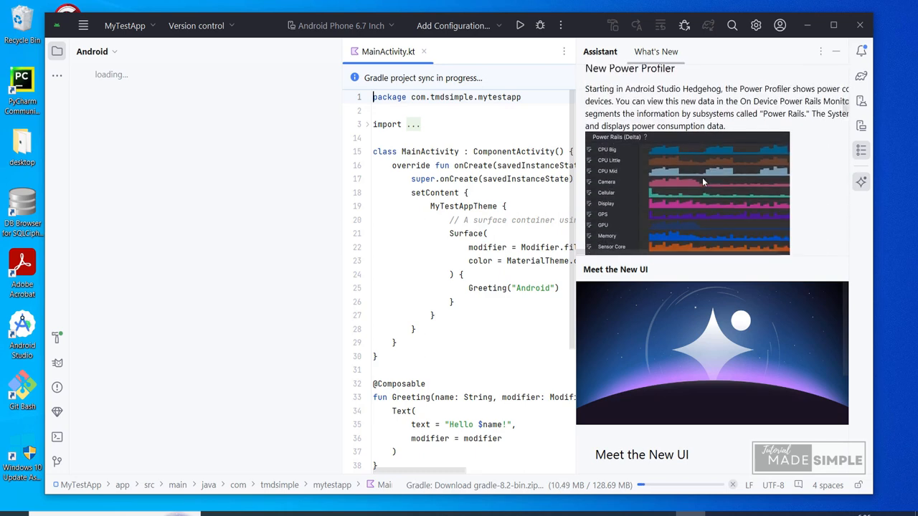
scroll("down", 3)
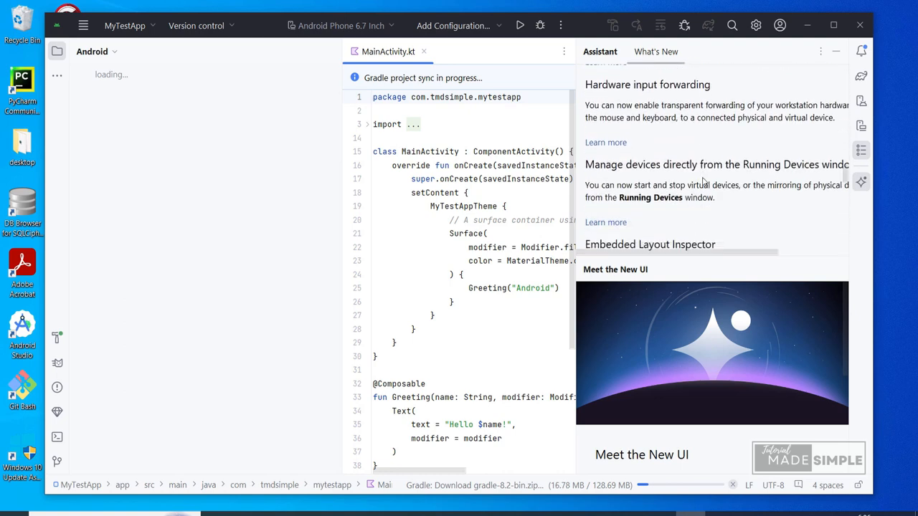
scroll("down", 3)
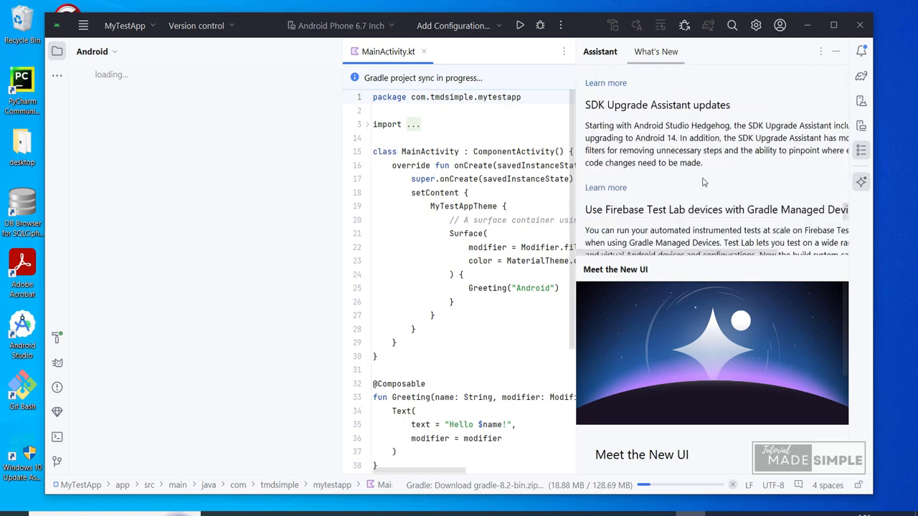
scroll("down", 3)
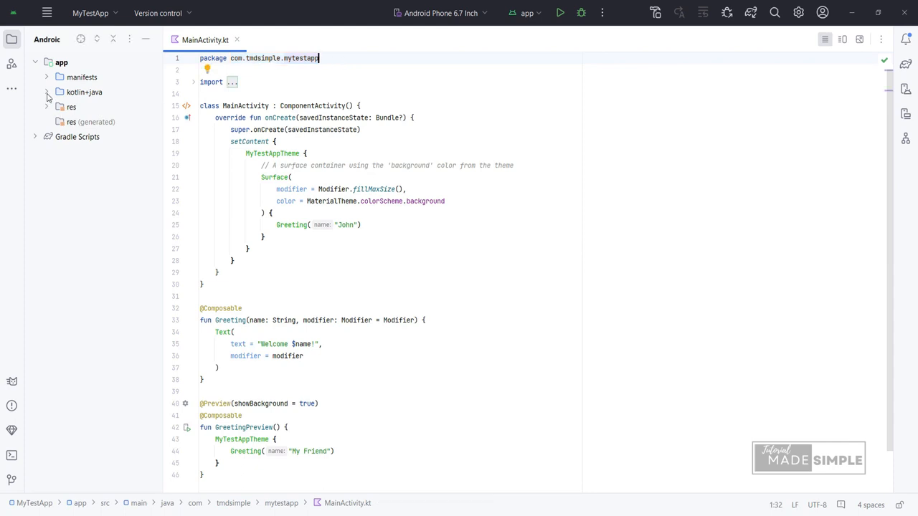
Step: Expand kotlin+java and the app package to show MainActivity.kt, then expand and collapse ui.theme
left_click(83, 92)
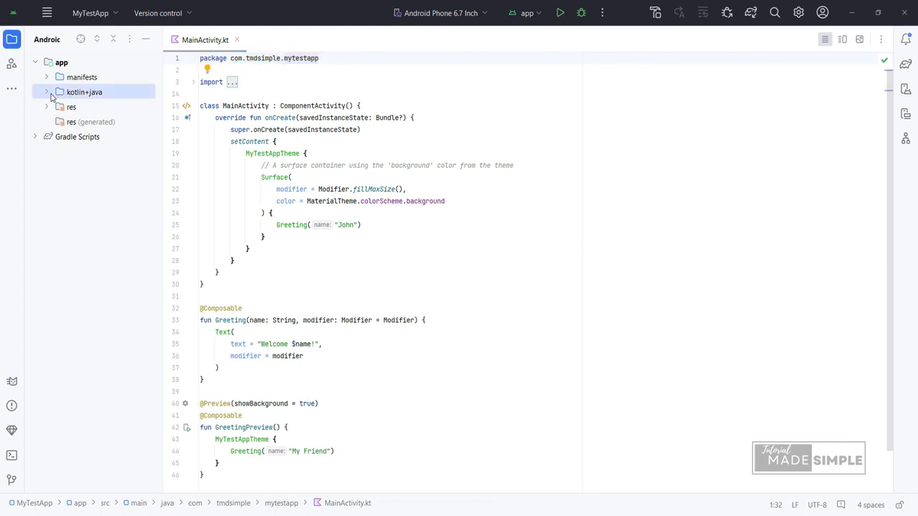
left_click(46, 92)
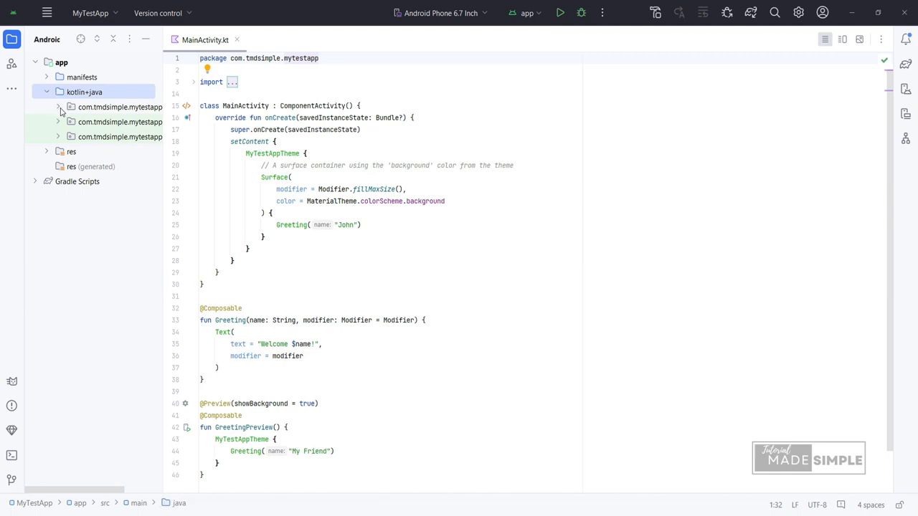
left_click(57, 106)
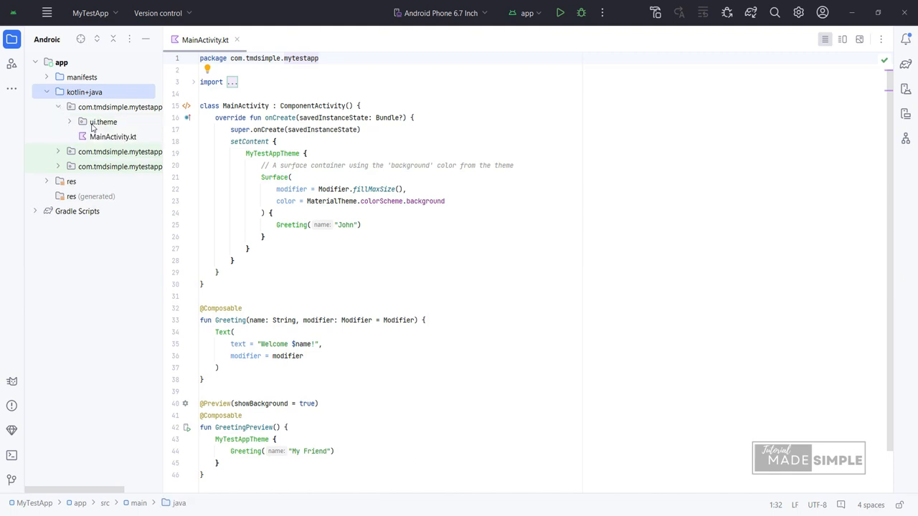
left_click(103, 122)
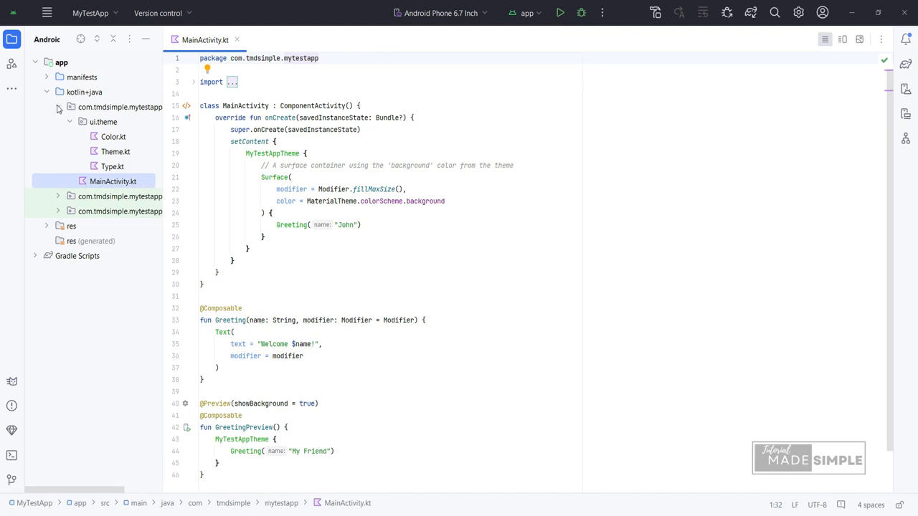
left_click(69, 121)
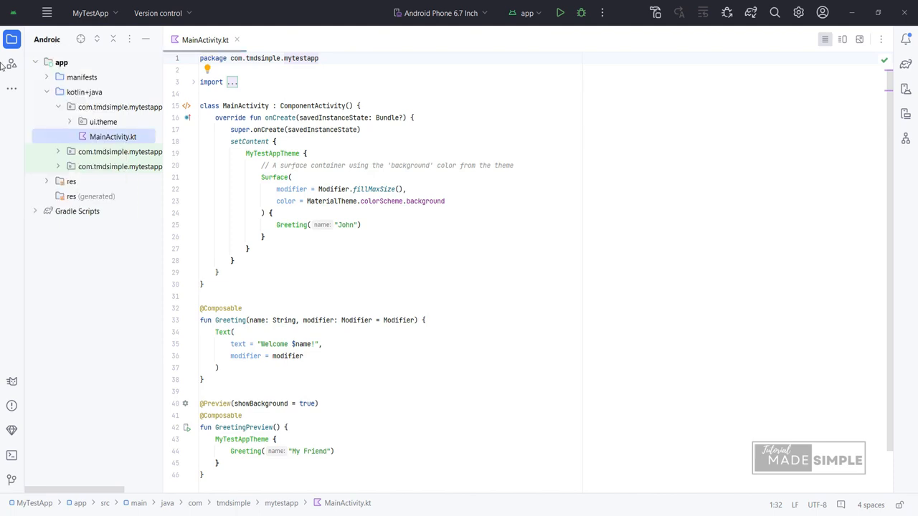
Step: Switch the file tree to the Project view and back to the Android view
left_click(46, 40)
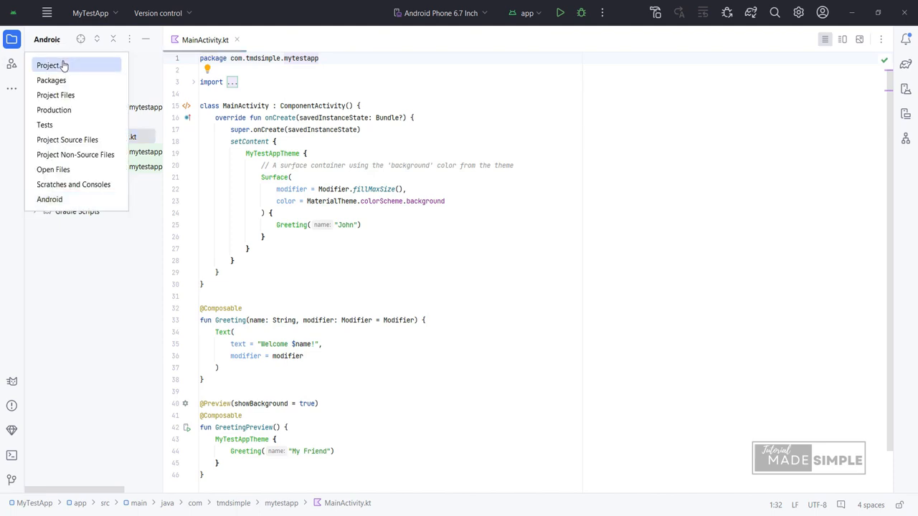
left_click(49, 66)
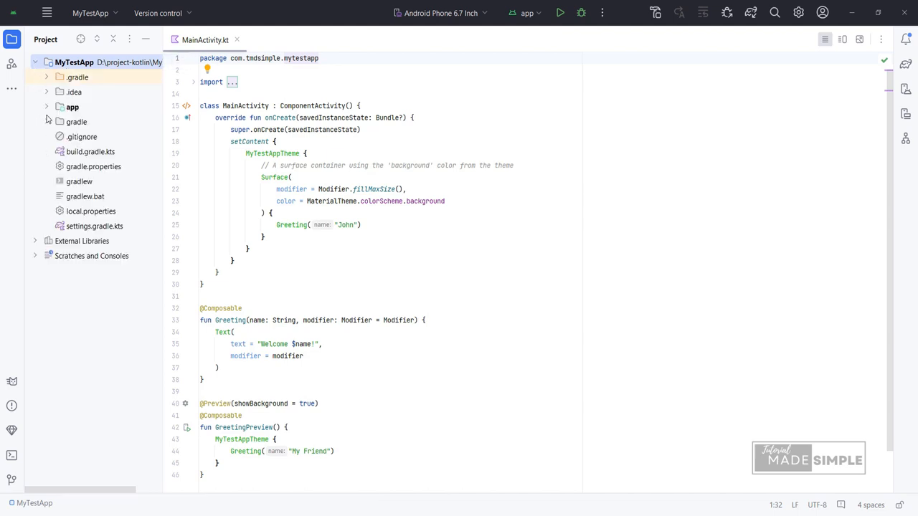
left_click(71, 106)
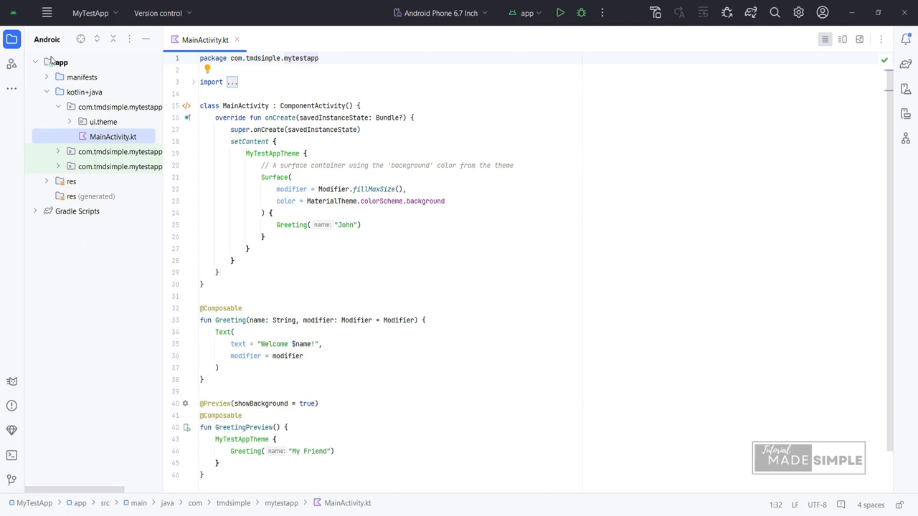
mouse_move(147, 40)
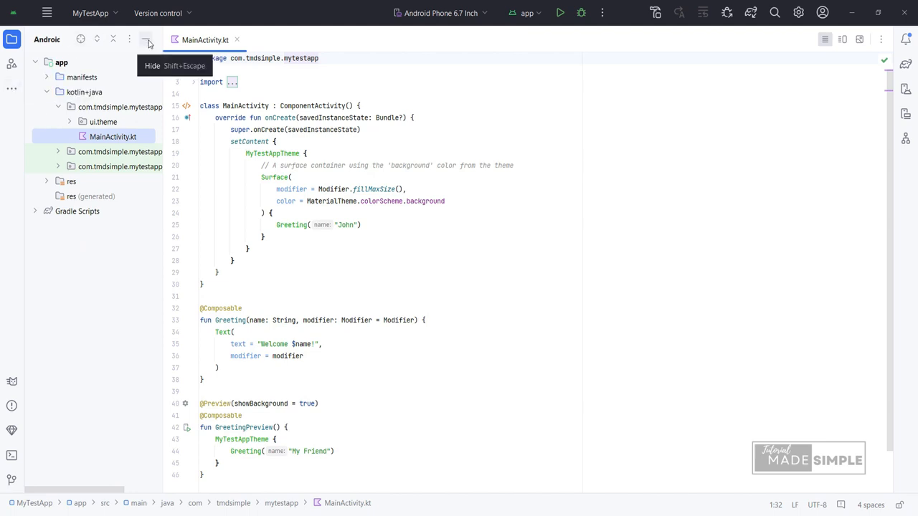
mouse_move(843, 40)
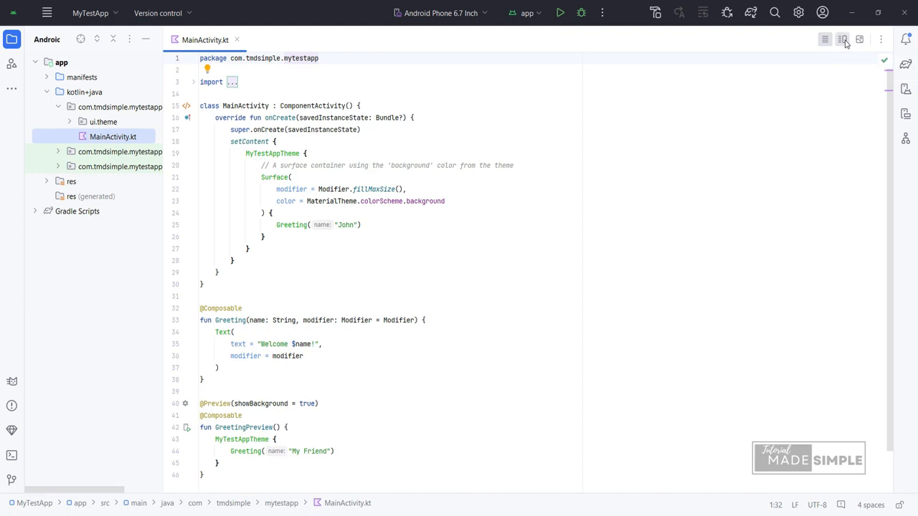
Step: In split view, replace "My Friend" in GreetingPreview with John so the preview reads Welcome John!
left_click(843, 40)
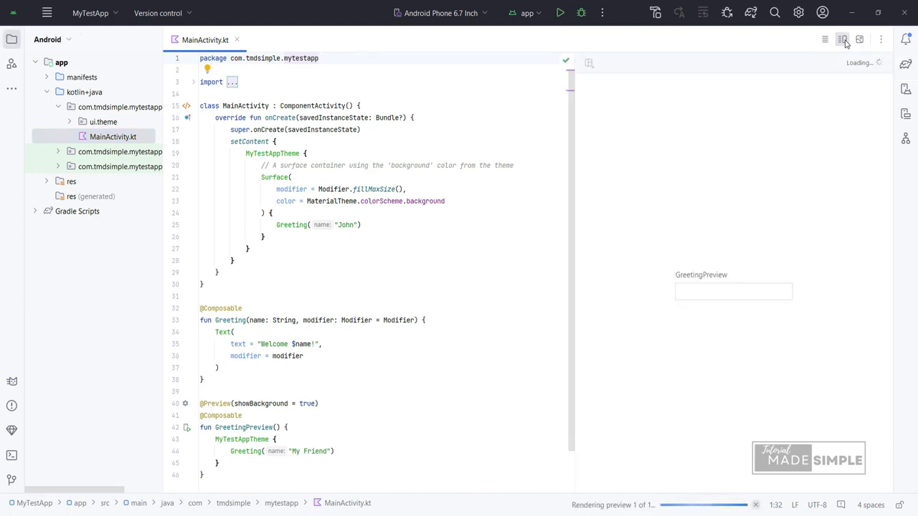
scroll("down", 3)
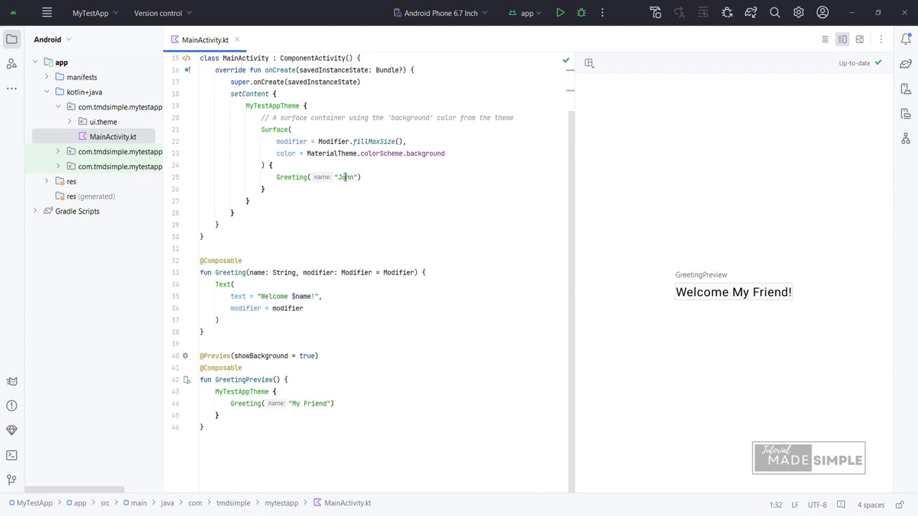
left_click(304, 403)
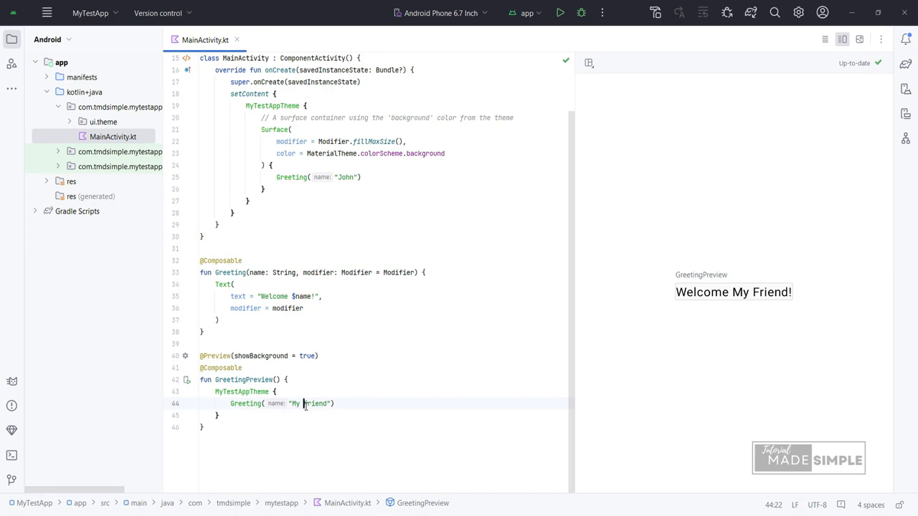
double_click(317, 403)
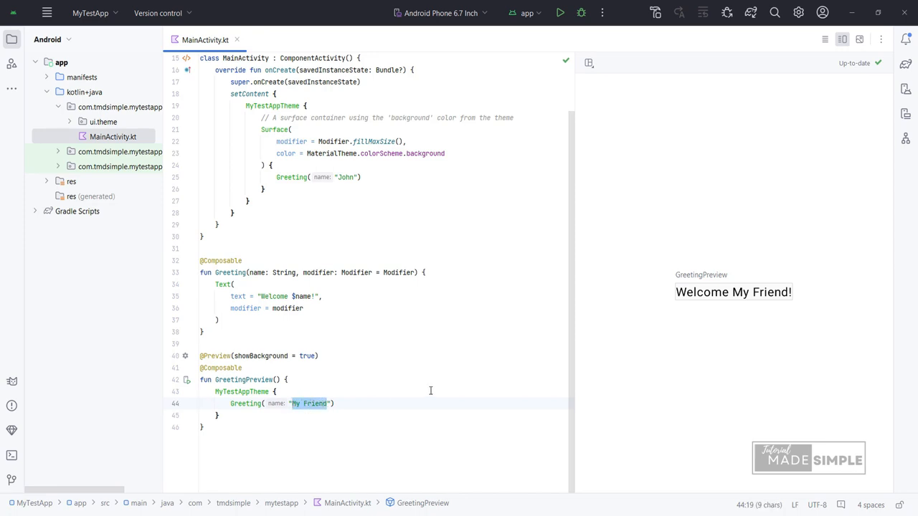
type("John")
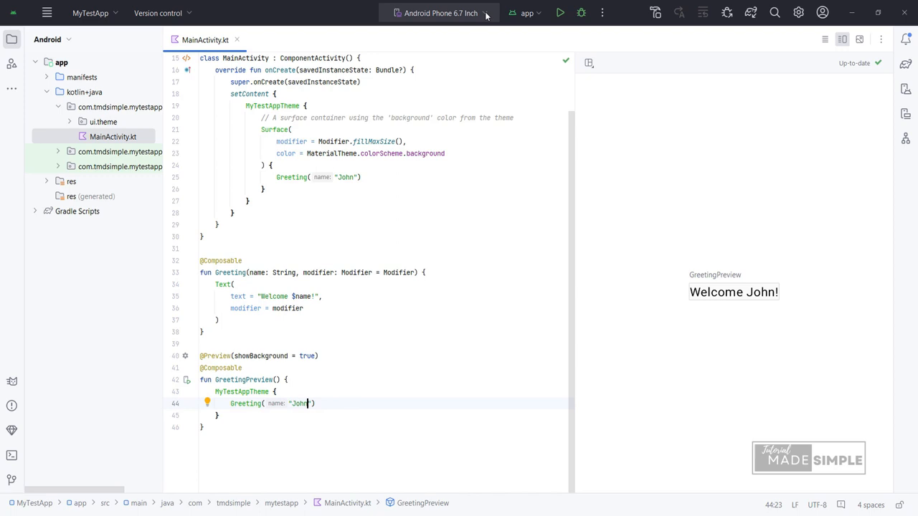
left_click(440, 13)
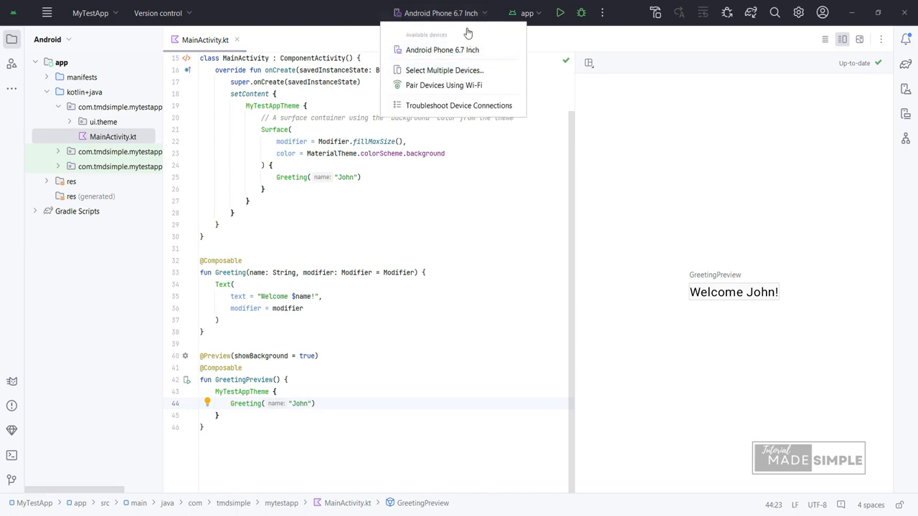
Step: Show the Device Manager from the right sidebar and hide the project tree
left_click(440, 13)
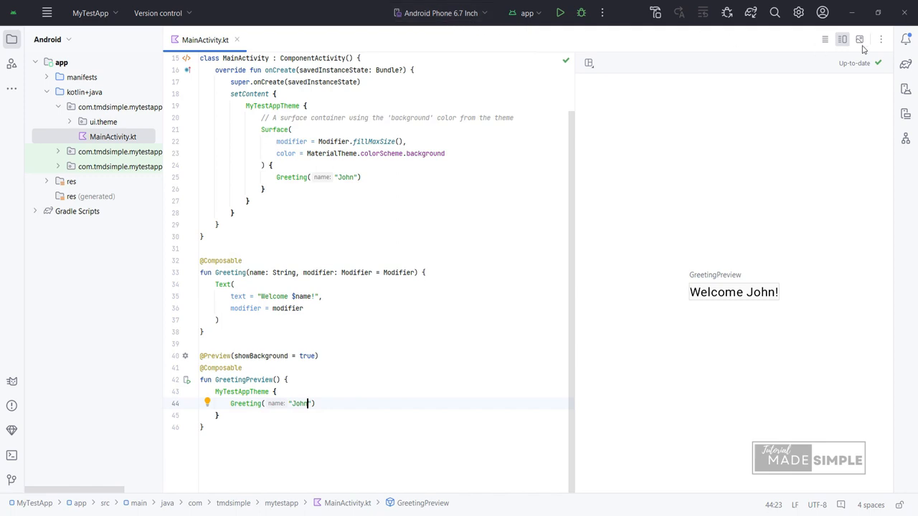
mouse_move(906, 65)
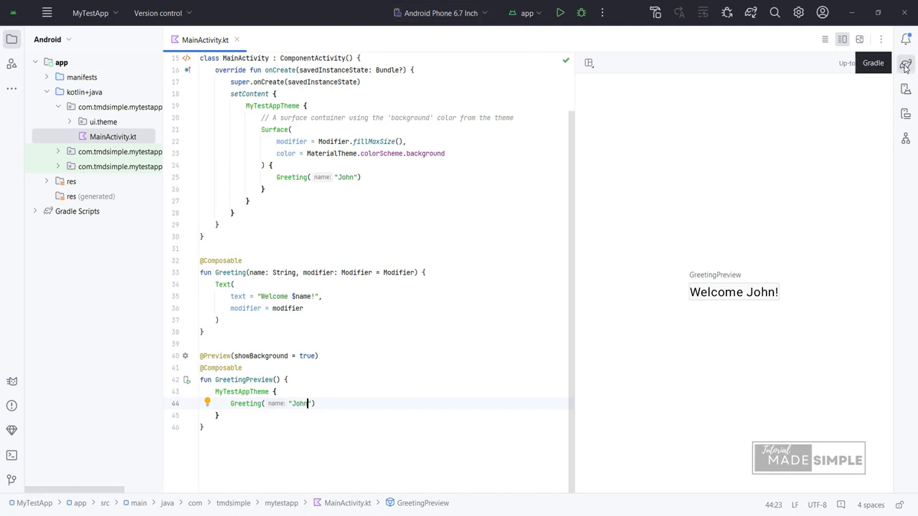
left_click(907, 89)
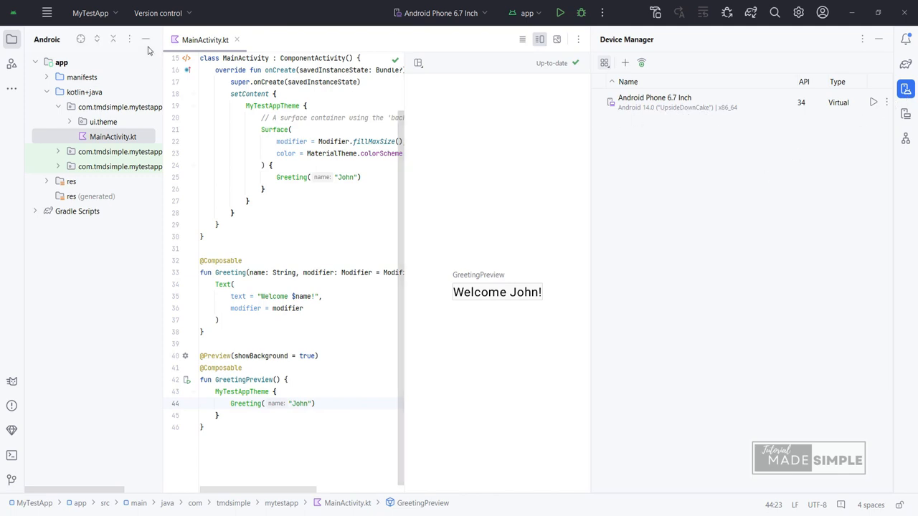
left_click(146, 40)
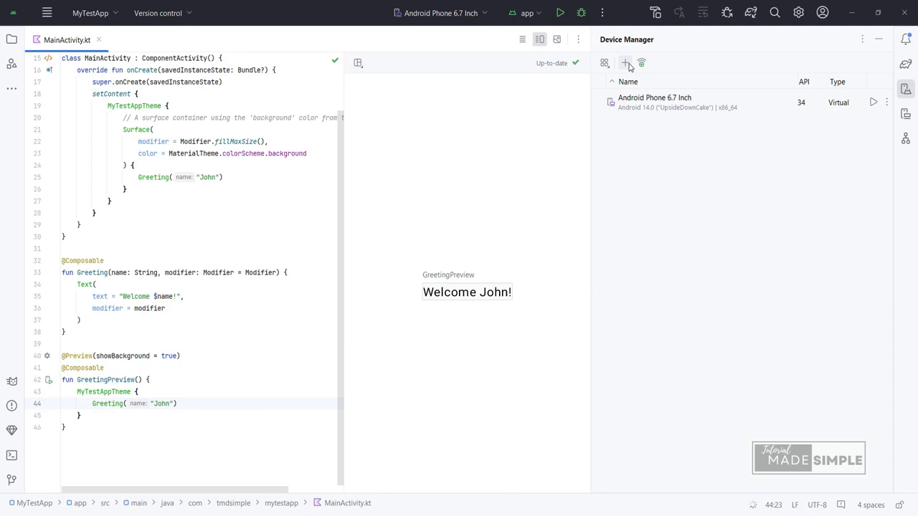
Step: Browse new virtual device hardware (Pixel 7) and cancel without creating one
left_click(625, 63)
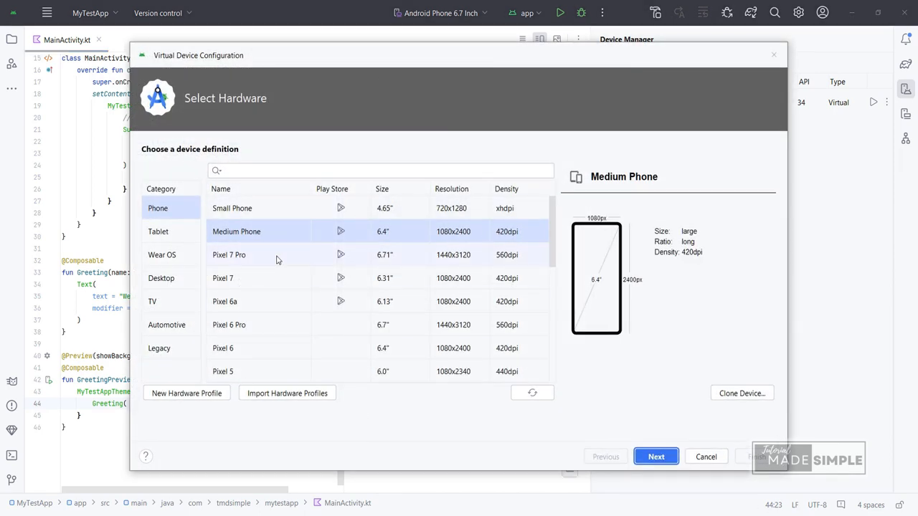
mouse_move(271, 280)
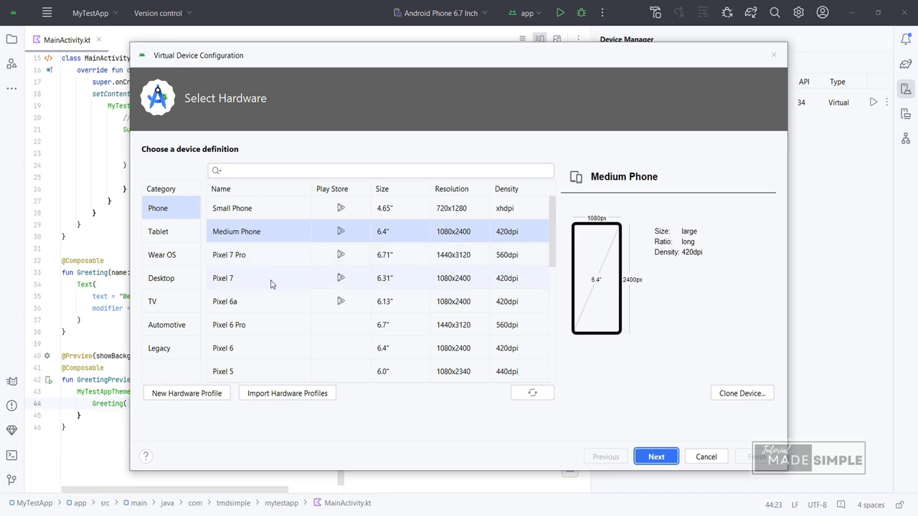
left_click(222, 279)
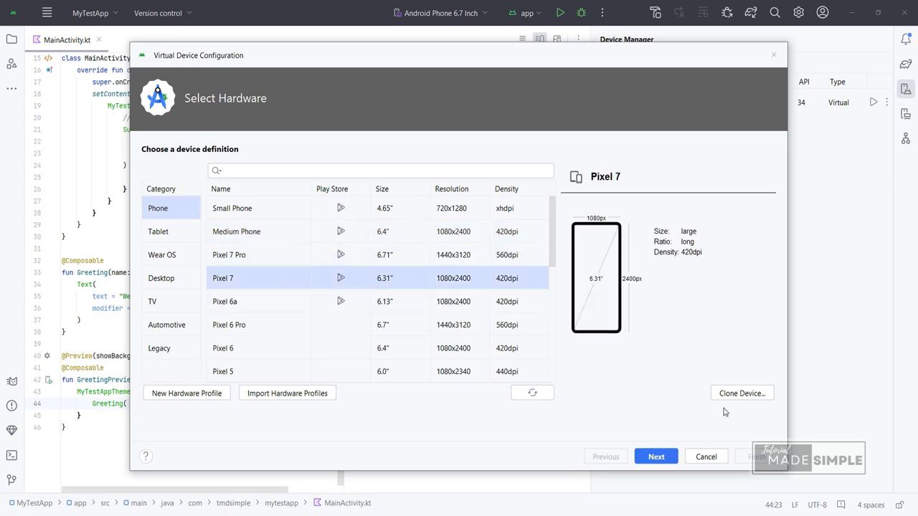
mouse_move(669, 456)
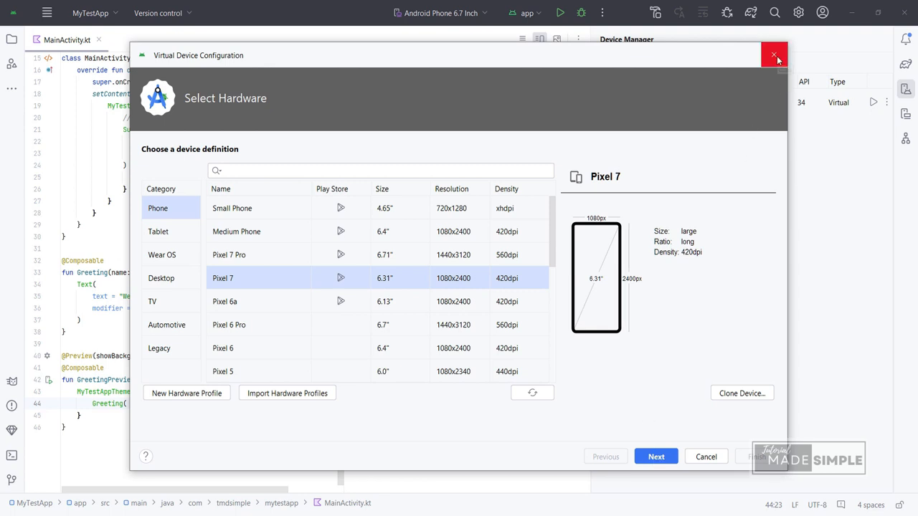
left_click(774, 55)
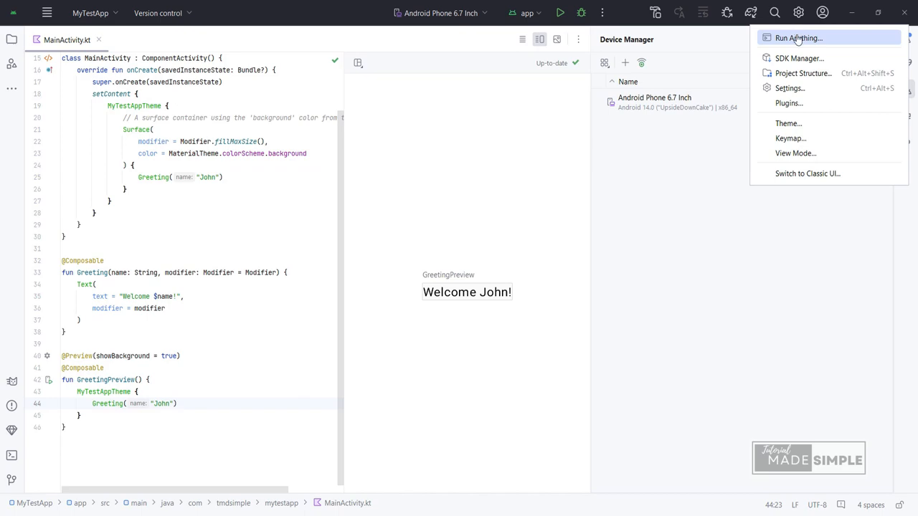
mouse_move(788, 87)
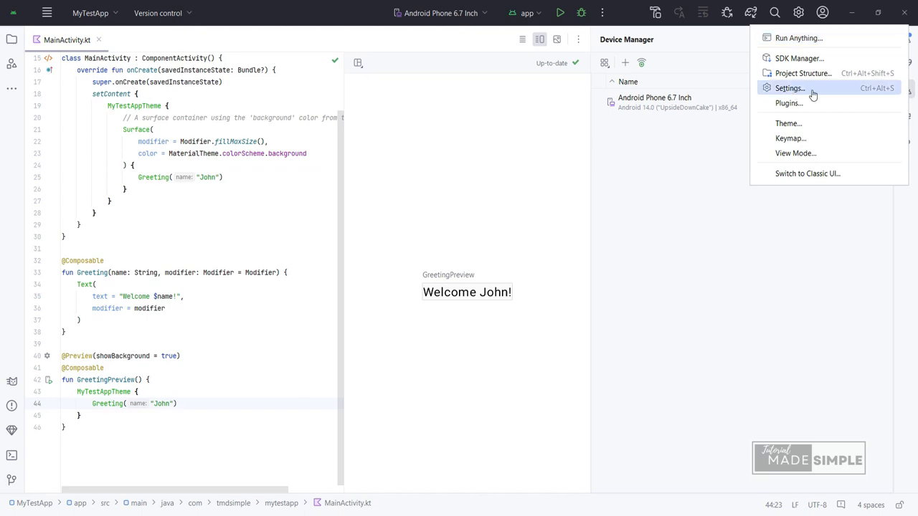
Step: In Settings > Appearance, set the theme to Dark and a larger interface zoom
left_click(789, 88)
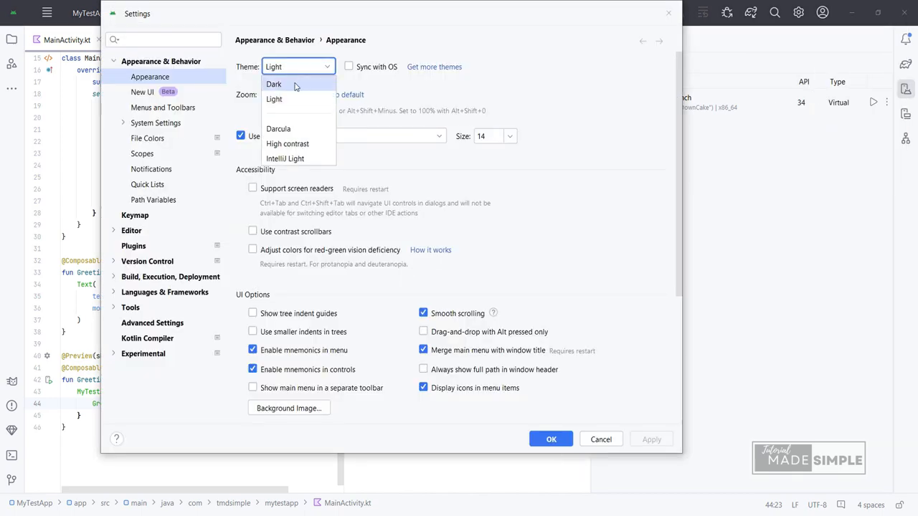
left_click(273, 83)
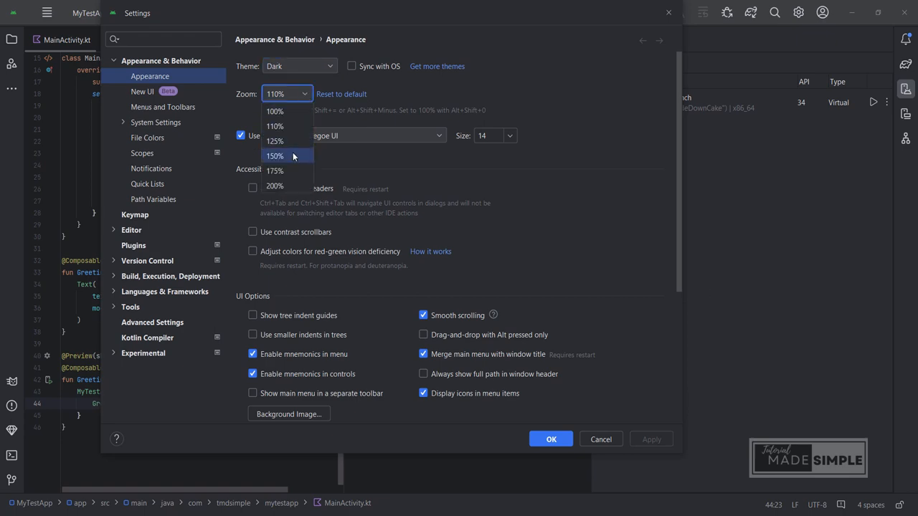
left_click(551, 439)
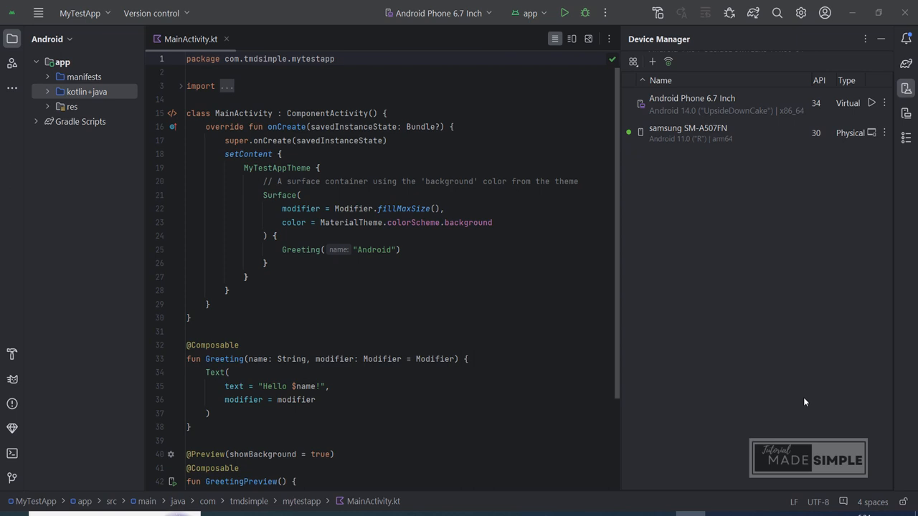
Step: Select the physical samsung SM-A507FN as the run target instead of the virtual phone
left_click(437, 13)
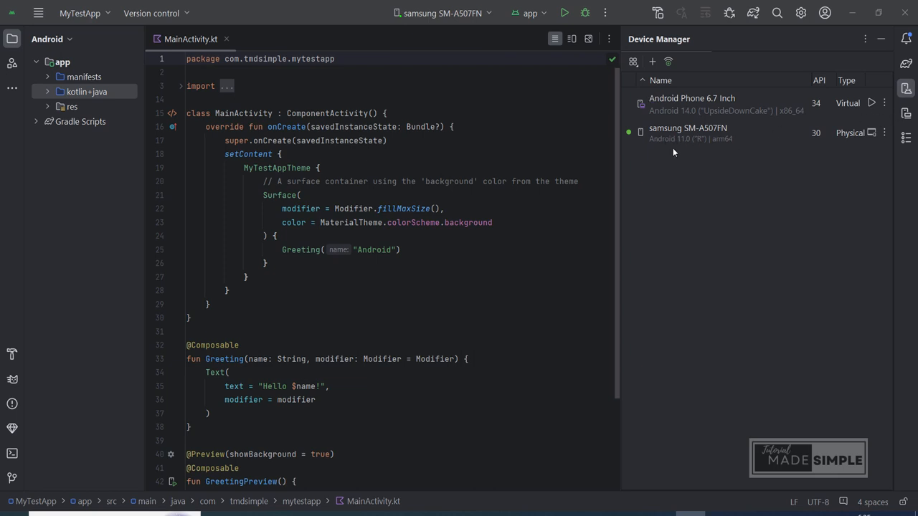
mouse_move(906, 89)
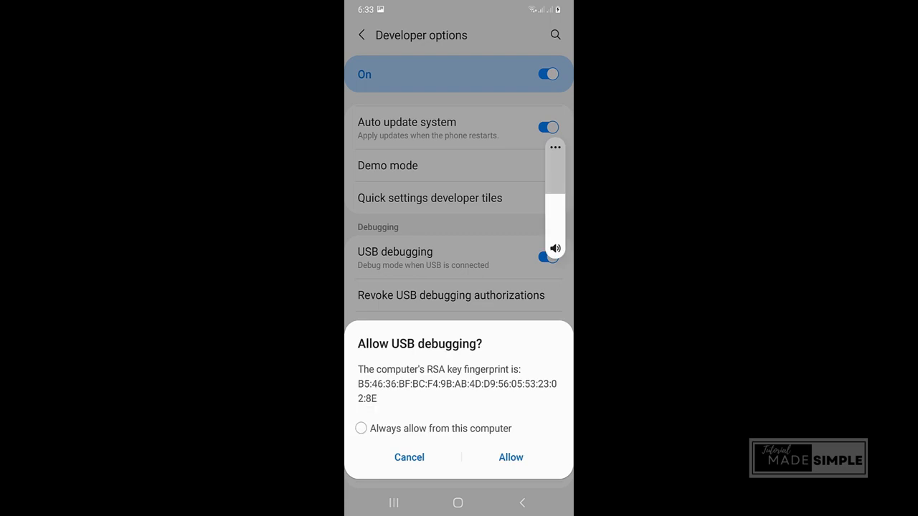
Step: Allow USB debugging from this computer on the phone's prompt
left_click(362, 428)
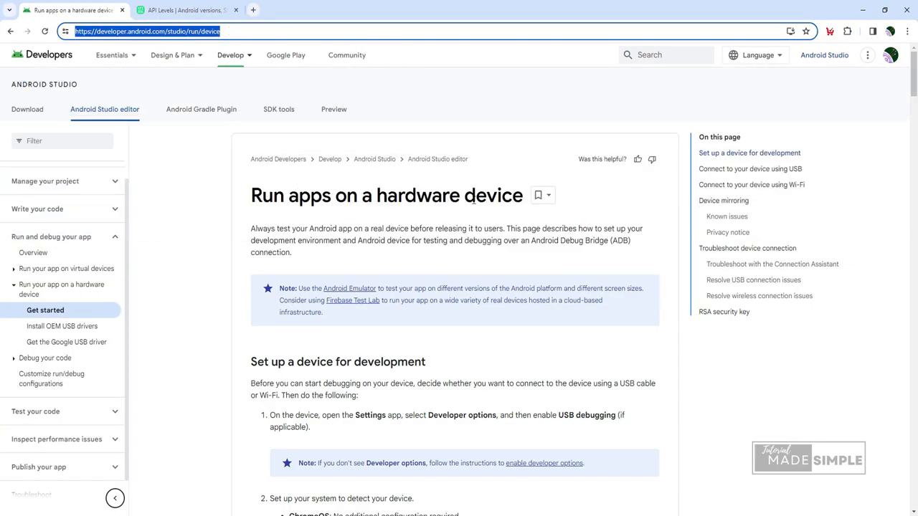
Step: Scroll the 'Run apps on a hardware device' guide down to the Wi-Fi connection section
scroll("down", 3)
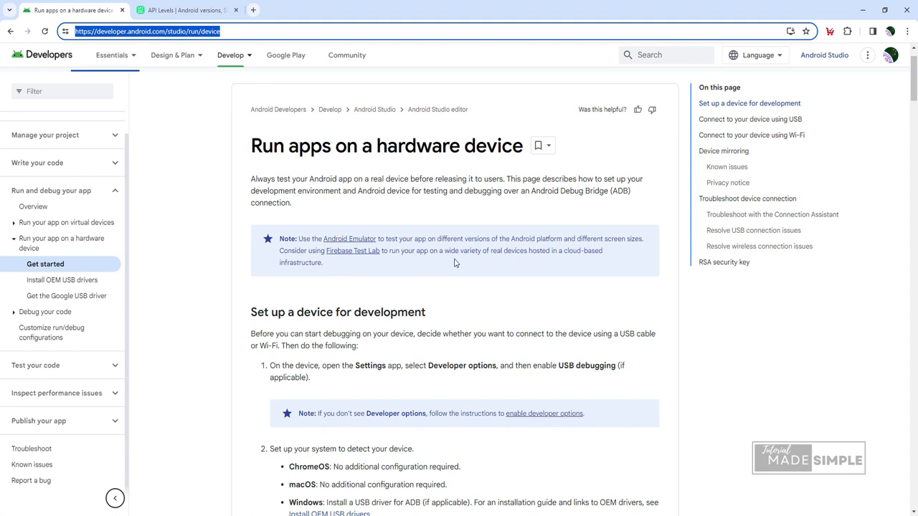
scroll("down", 3)
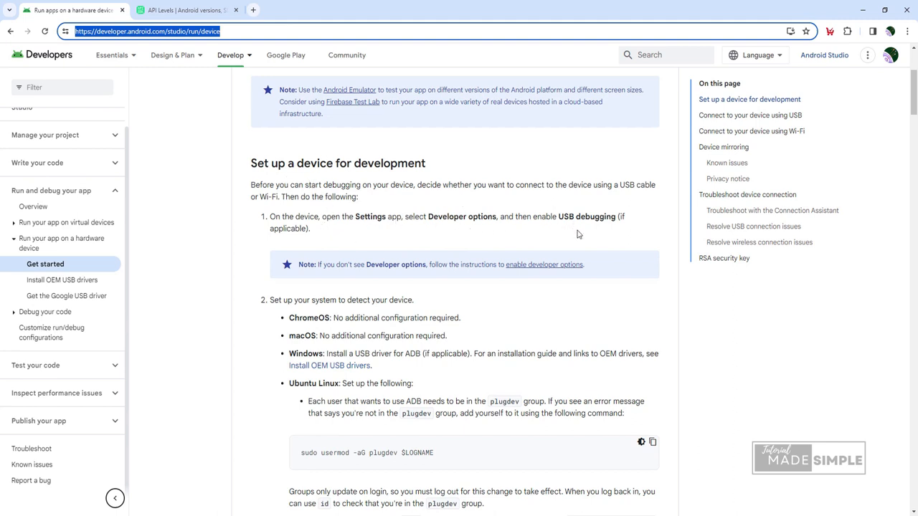
scroll("down", 3)
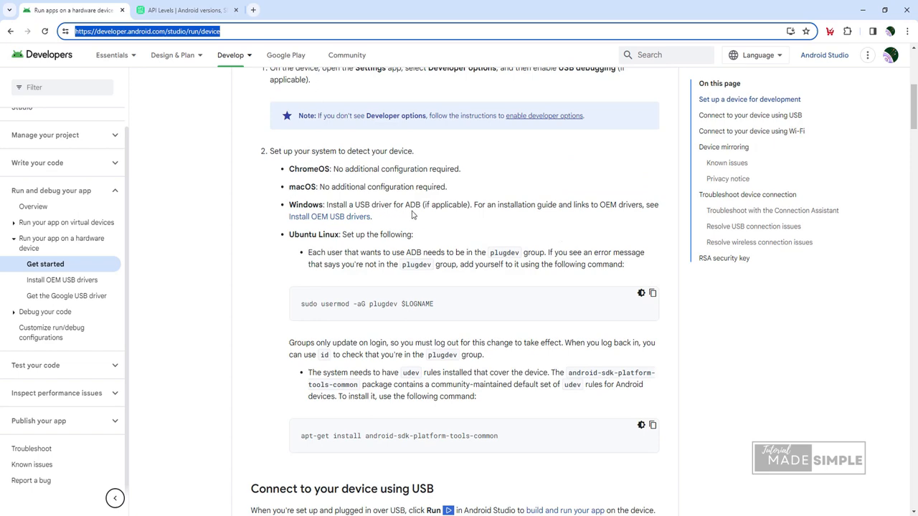
scroll("down", 3)
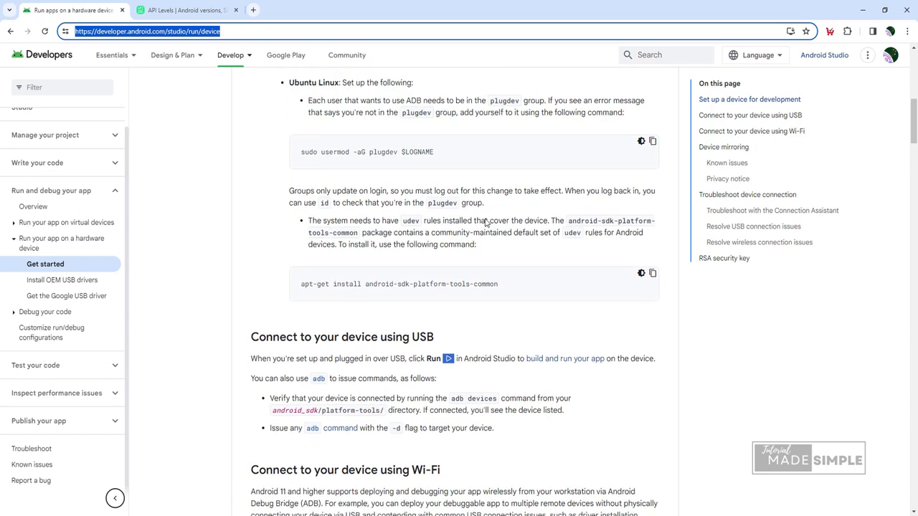
scroll("down", 3)
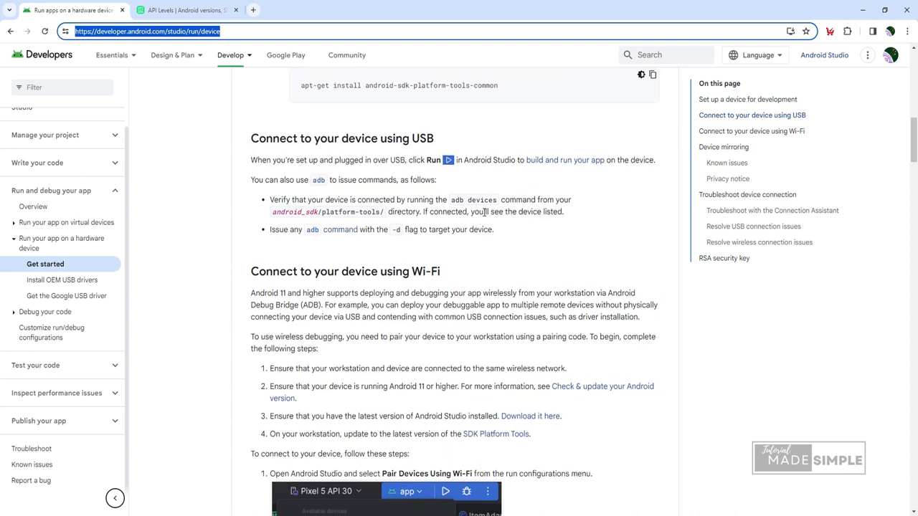
scroll("down", 3)
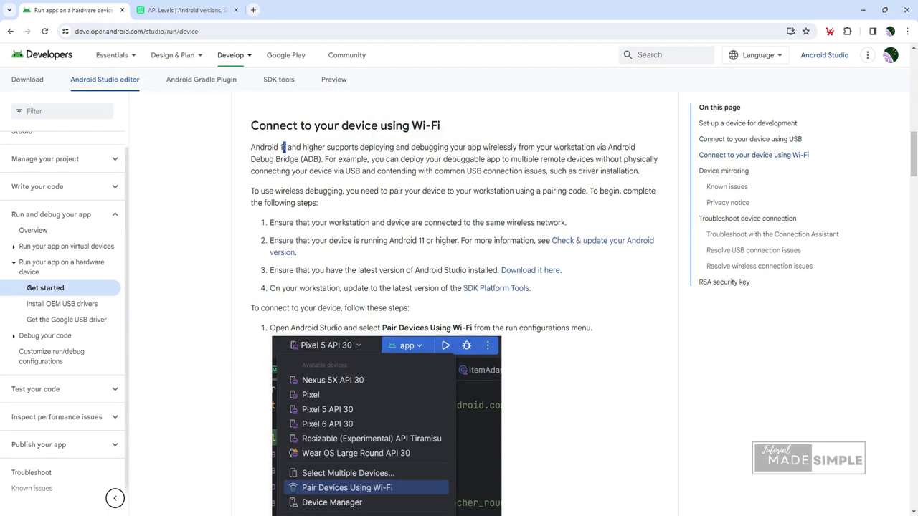
mouse_move(608, 324)
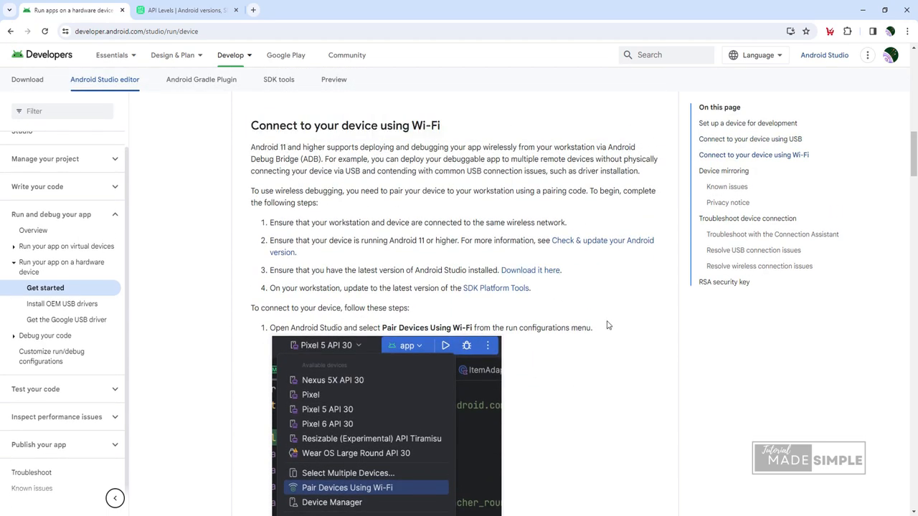
scroll("down", 3)
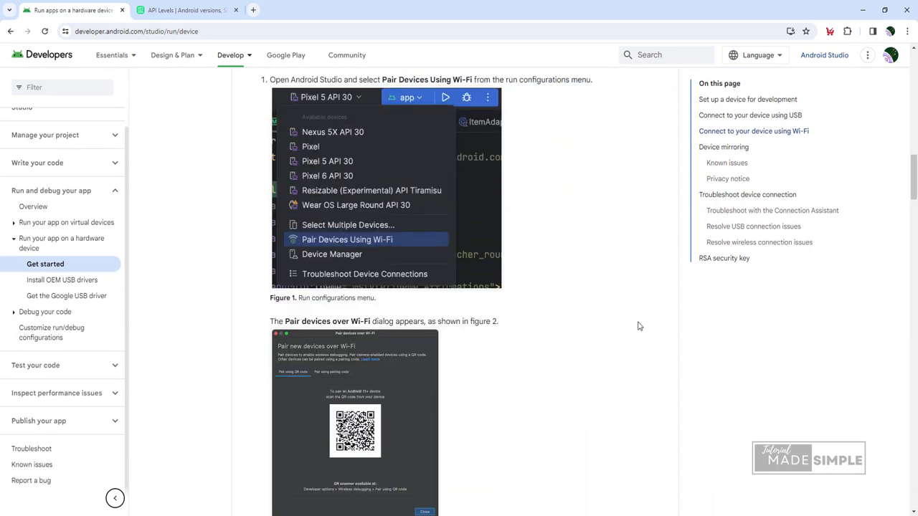
scroll("down", 3)
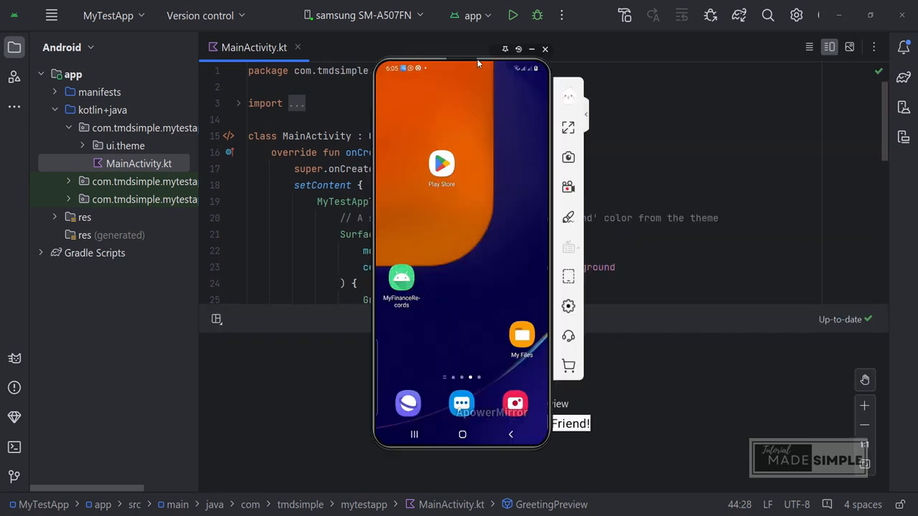
Step: With the phone mirror beside the code, run MyTestApp on the connected Samsung phone
left_click(365, 14)
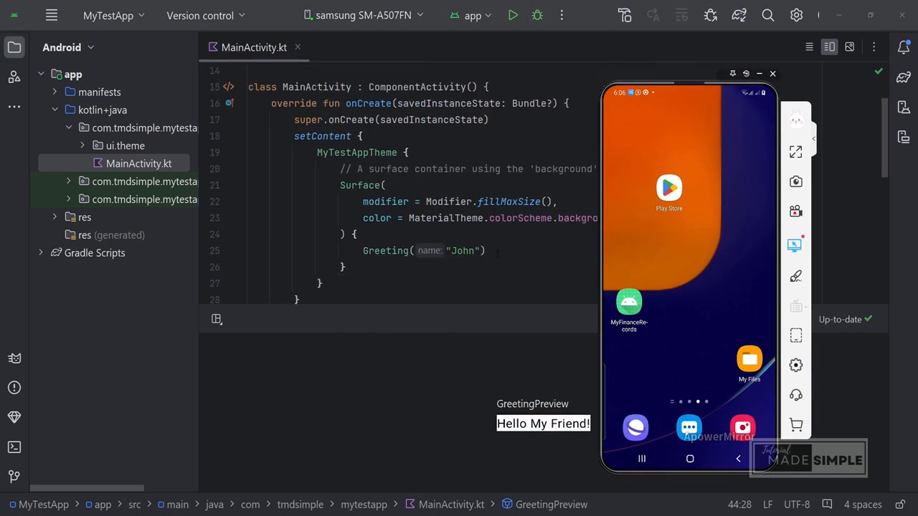
left_click(486, 249)
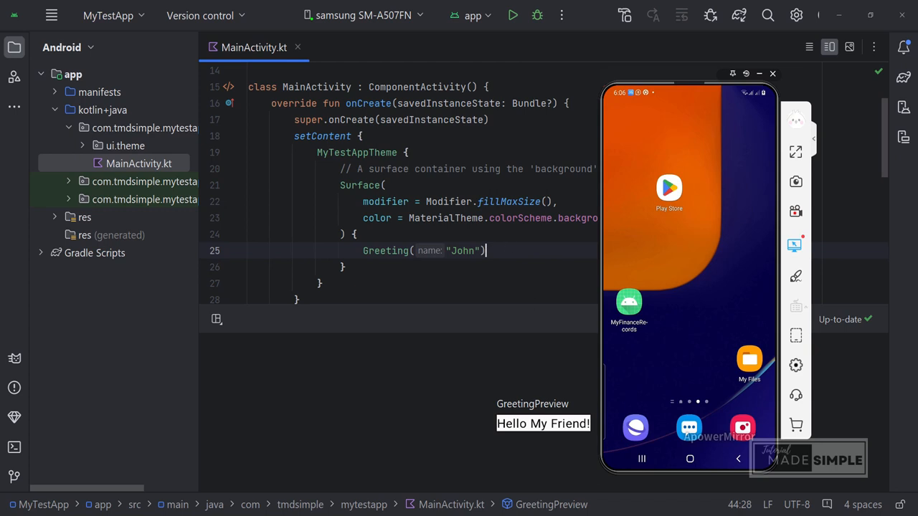
scroll("down", 3)
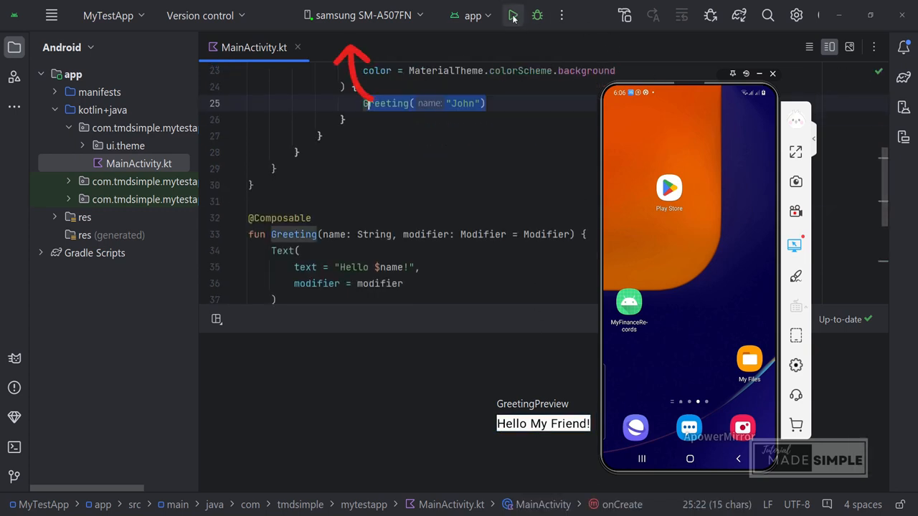
left_click(514, 15)
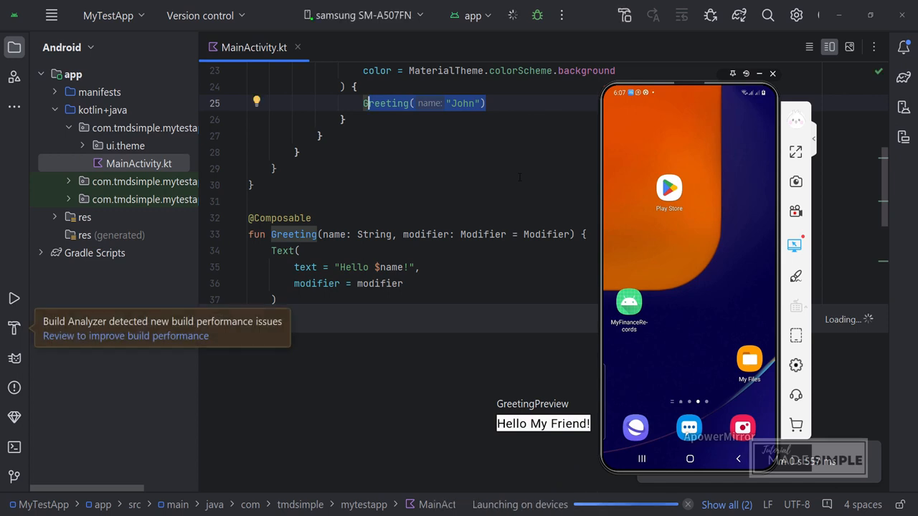
left_click(512, 14)
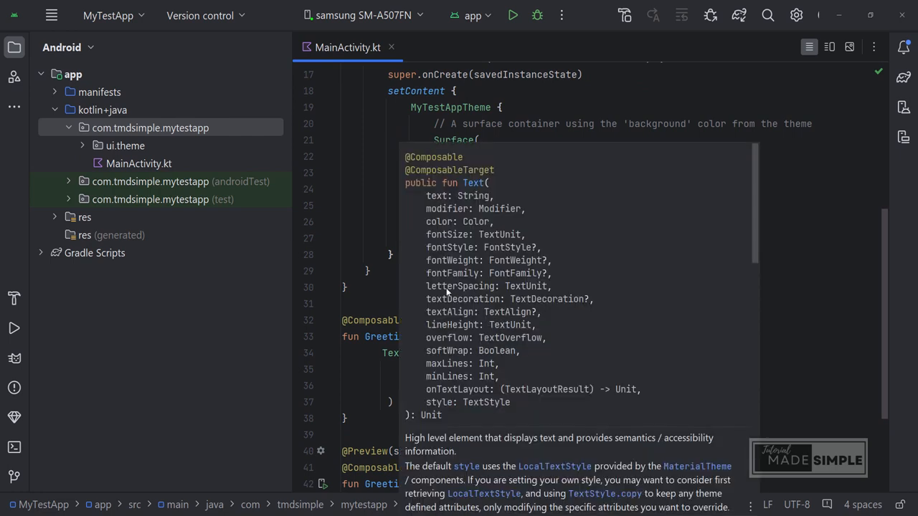
mouse_move(459, 246)
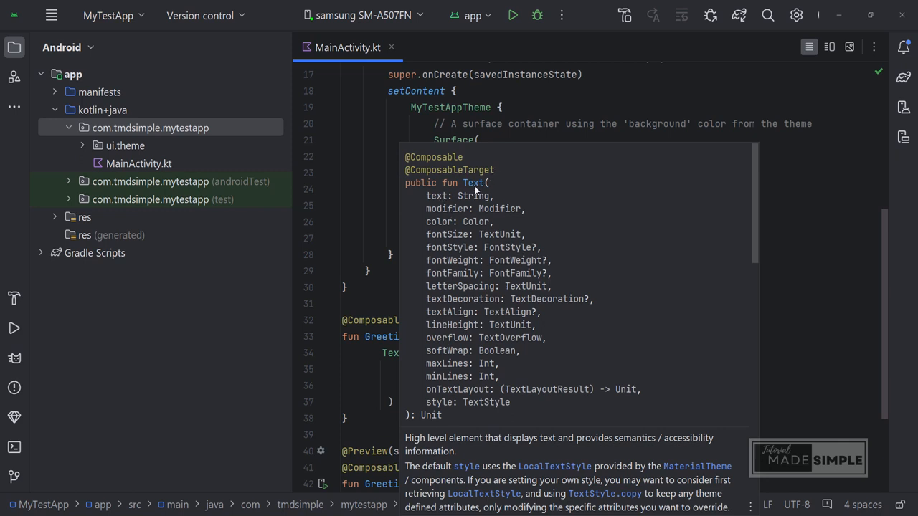
mouse_move(408, 210)
type("textAlign = TextAlign.Center,")
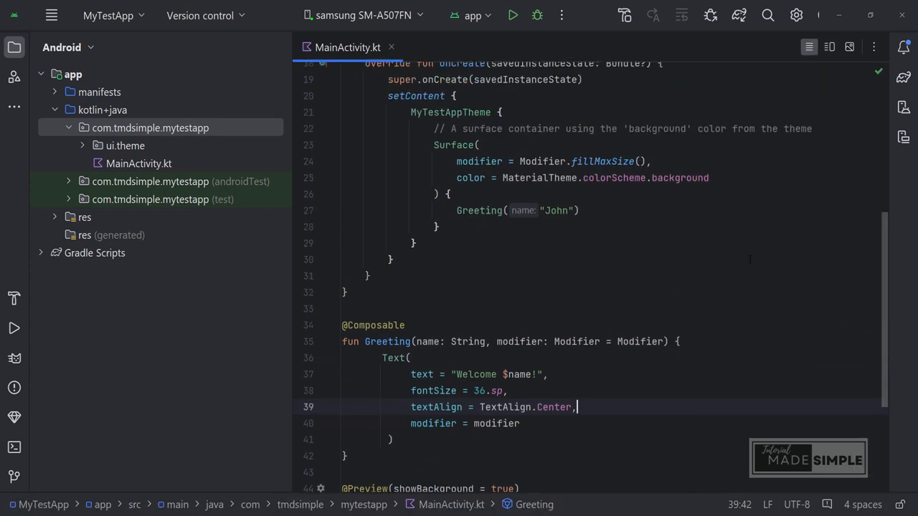
Step: Rebuild and run the 36 sp centred Welcome $name! greeting on the phone
left_click(512, 14)
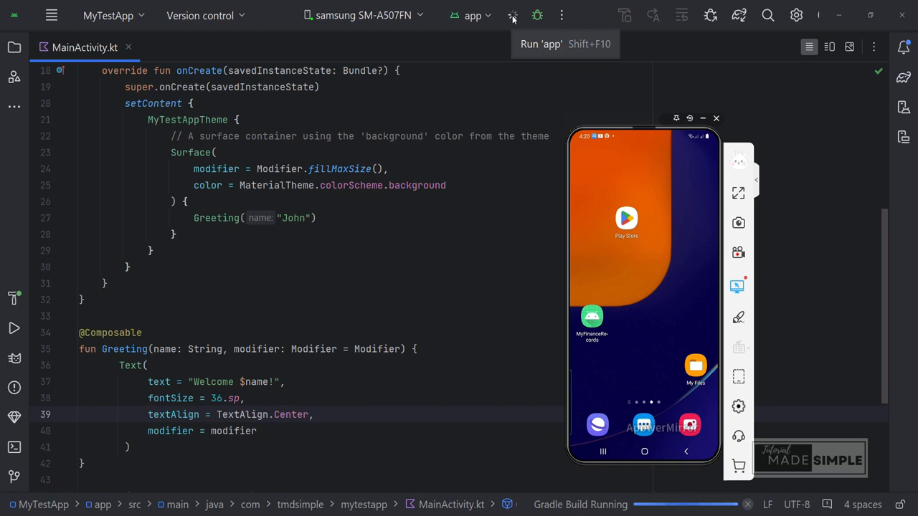
left_click(512, 15)
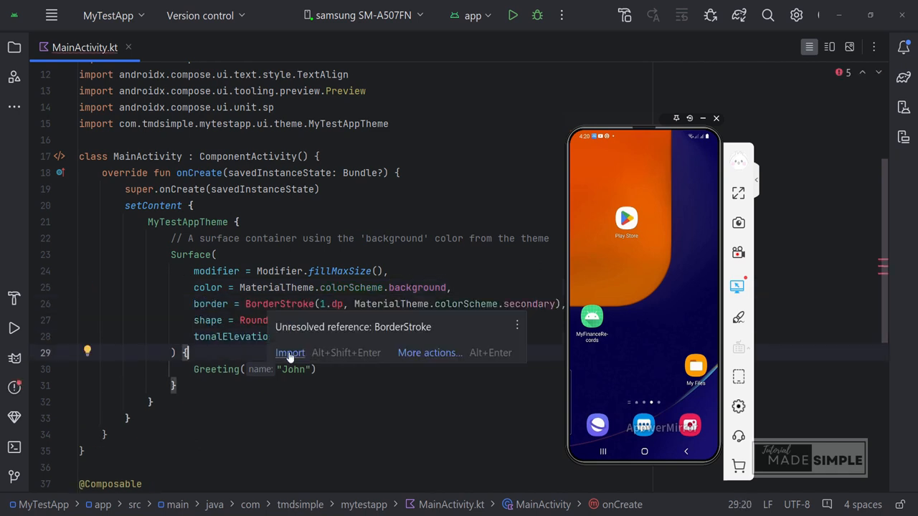
Step: Import BorderStroke, then relaunch with the 3 dp border, 20 dp corners and 8 dp elevation
left_click(289, 352)
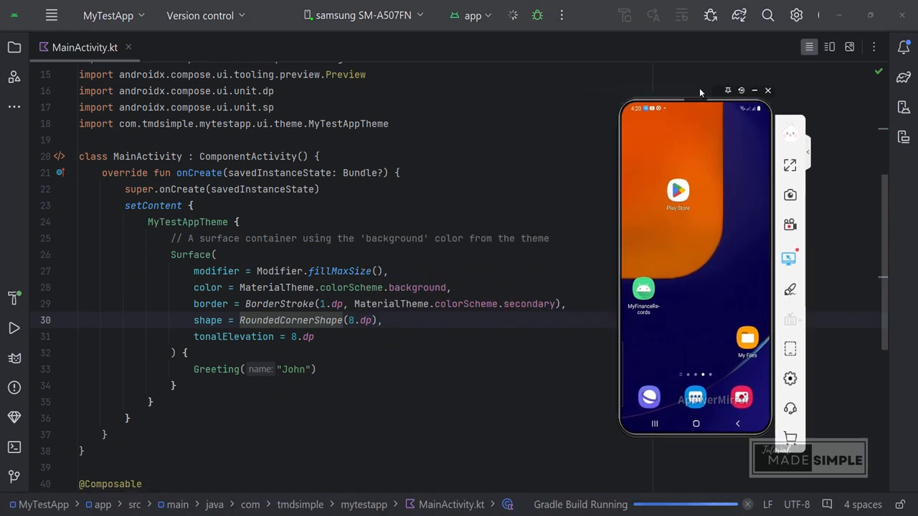
left_click(513, 15)
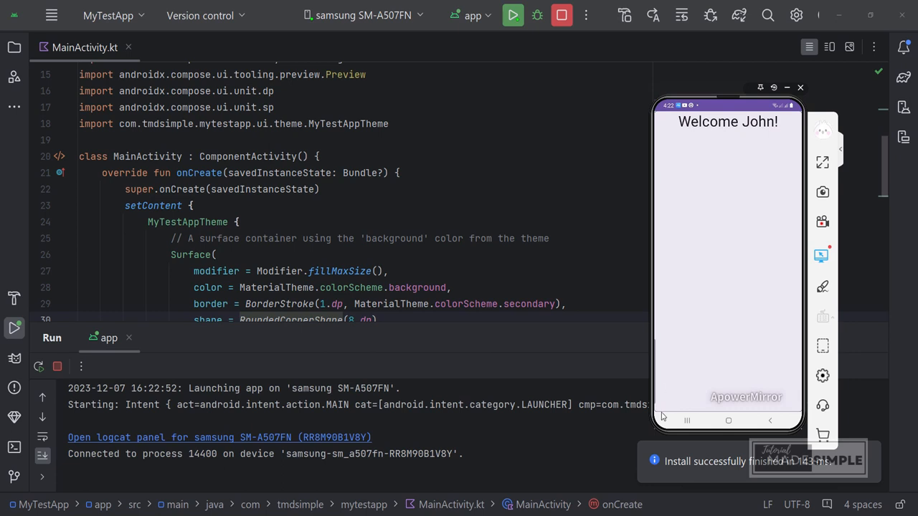
left_click(513, 15)
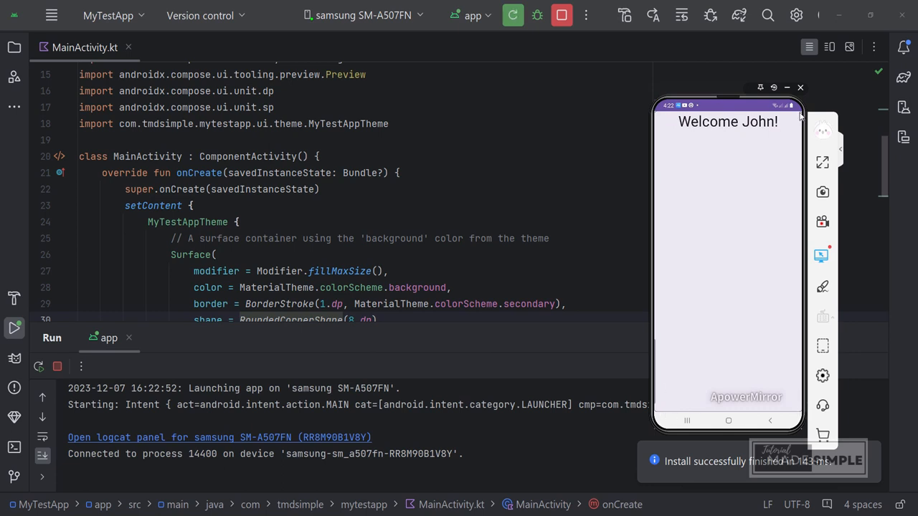
scroll("down", 3)
type("20")
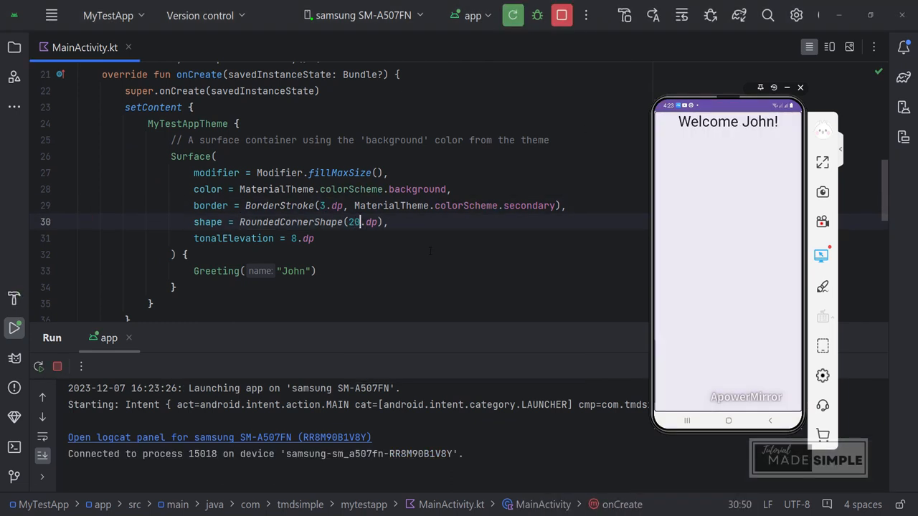
left_click(514, 14)
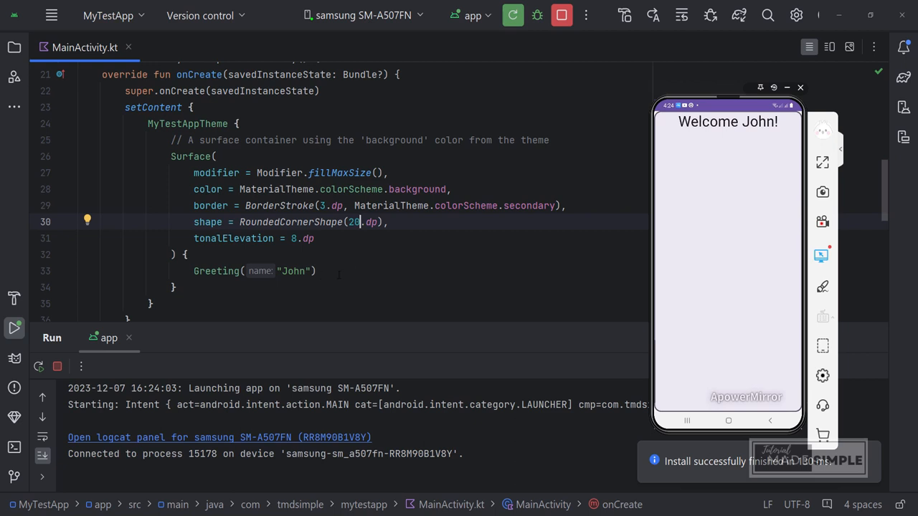
Step: Wrap the Text in a centred 120 dp Column, delete the background line and relaunch
scroll("down", 3)
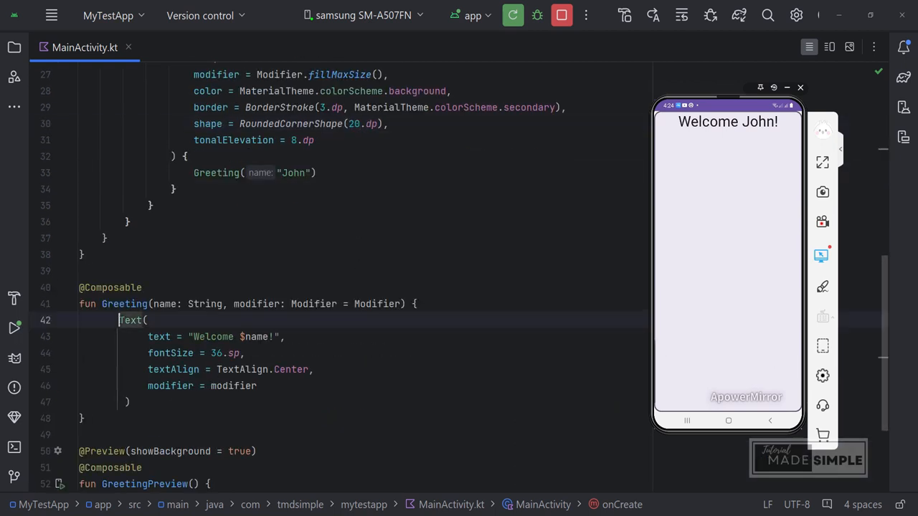
left_click(132, 320)
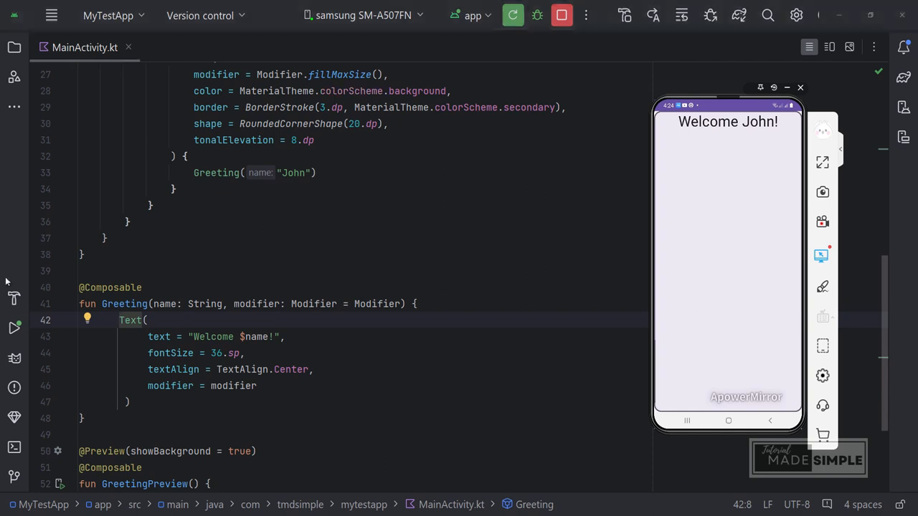
left_click(121, 320)
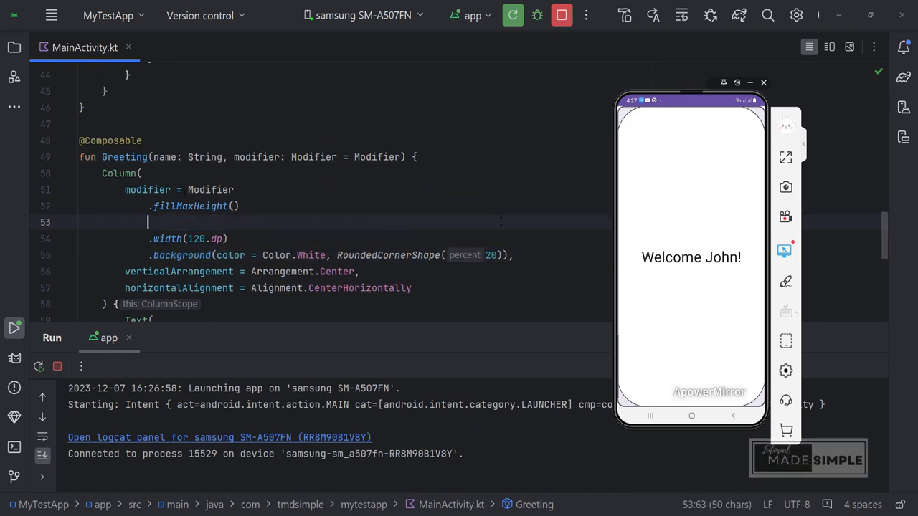
key("Backspace")
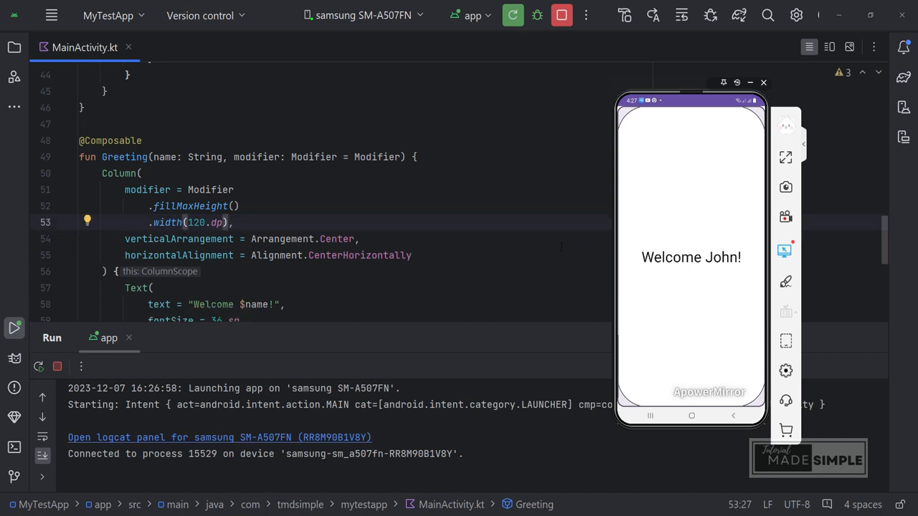
left_click(513, 15)
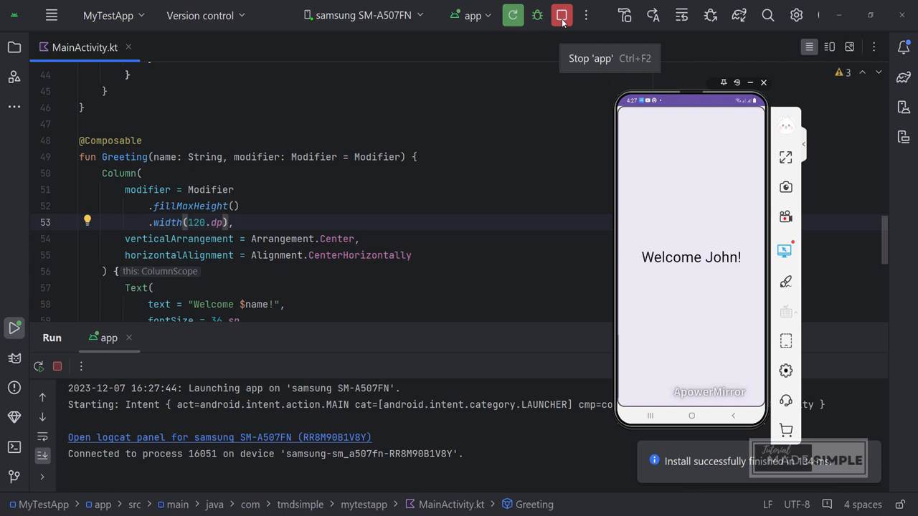
Step: Stop the app and zoom the split-view preview into Welcome John!
left_click(562, 14)
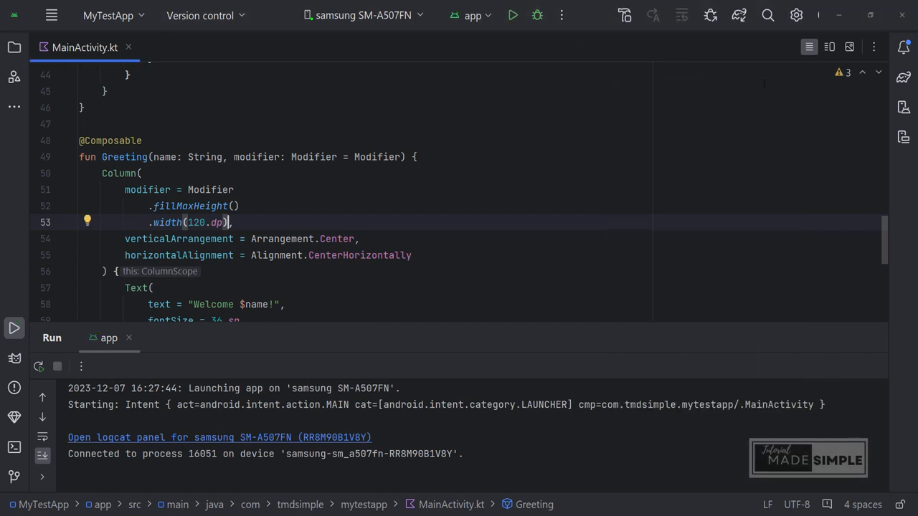
left_click(829, 46)
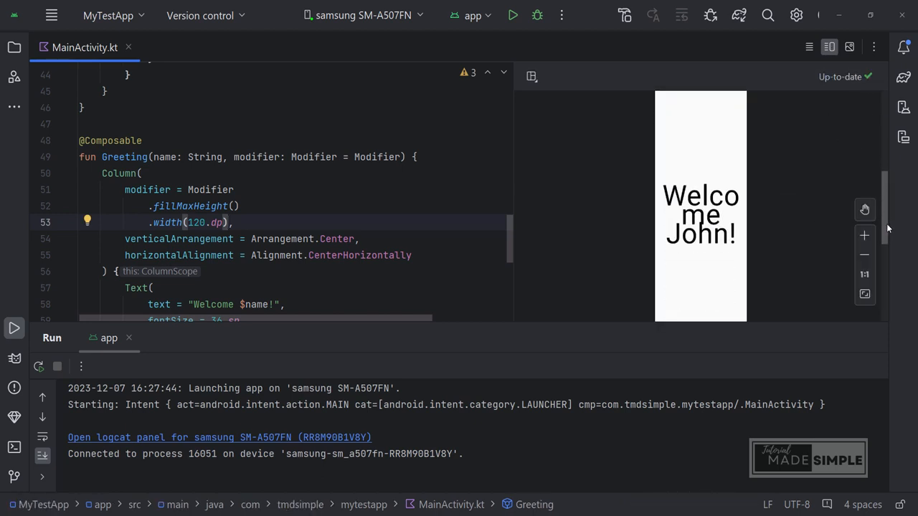
left_click(863, 235)
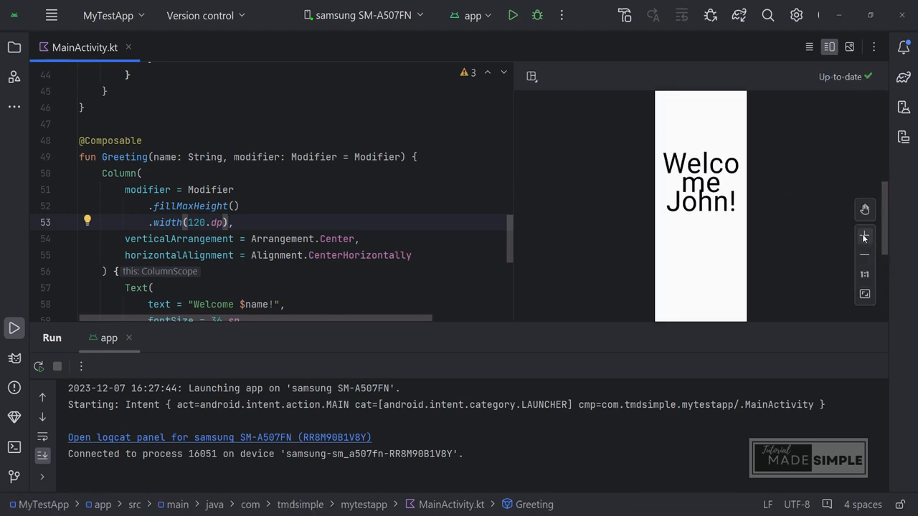
left_click(863, 235)
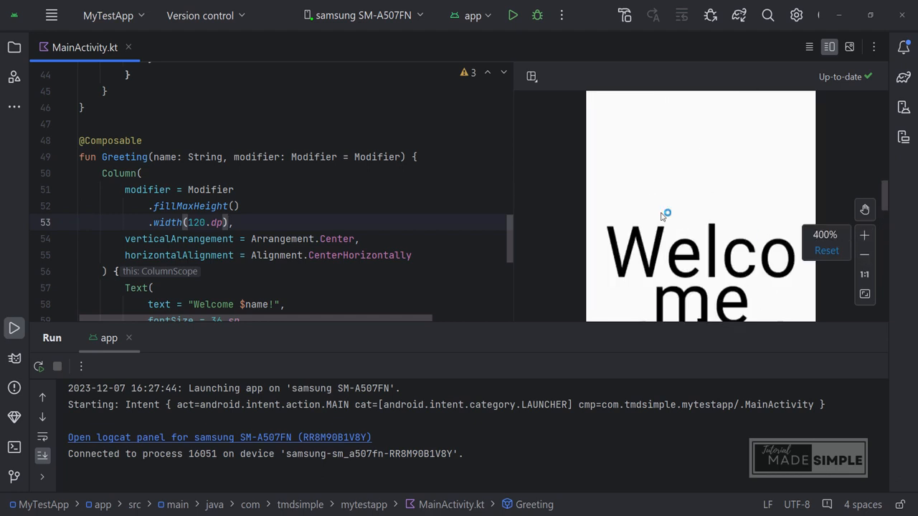